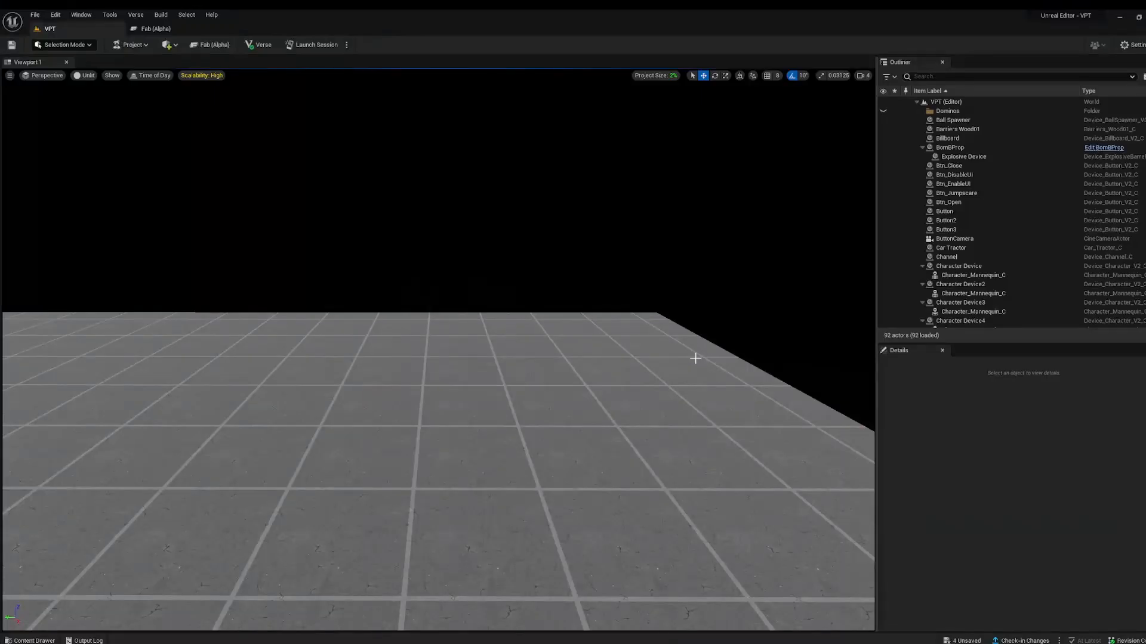
- Open the Content Drawer to browse the VPT project's Sequences folder
click(33, 641)
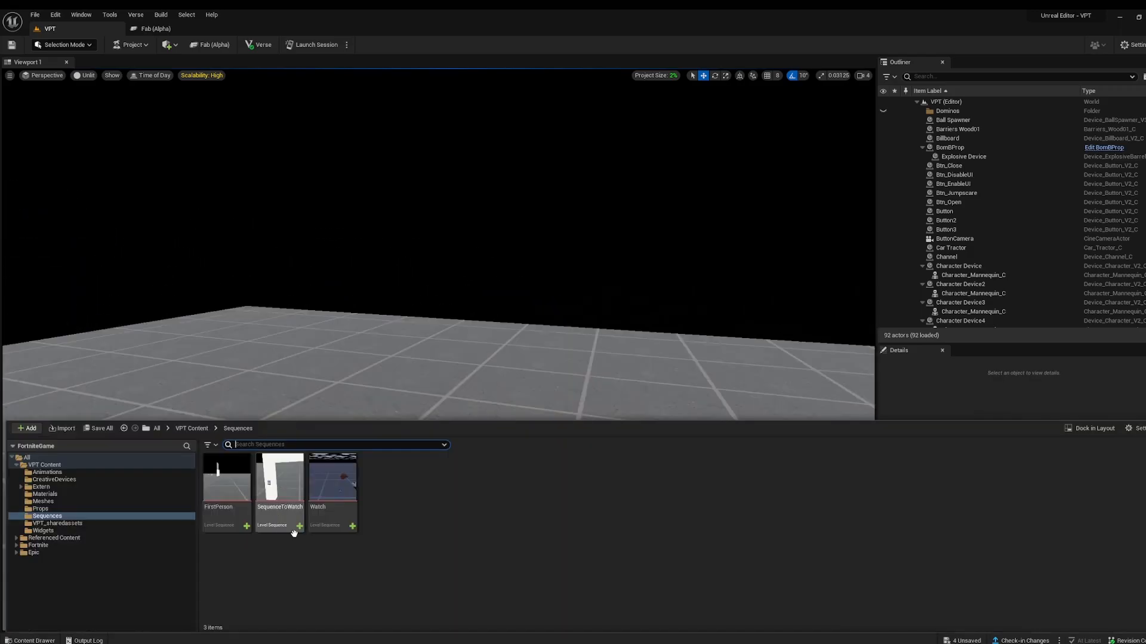
mouse_move(45, 481)
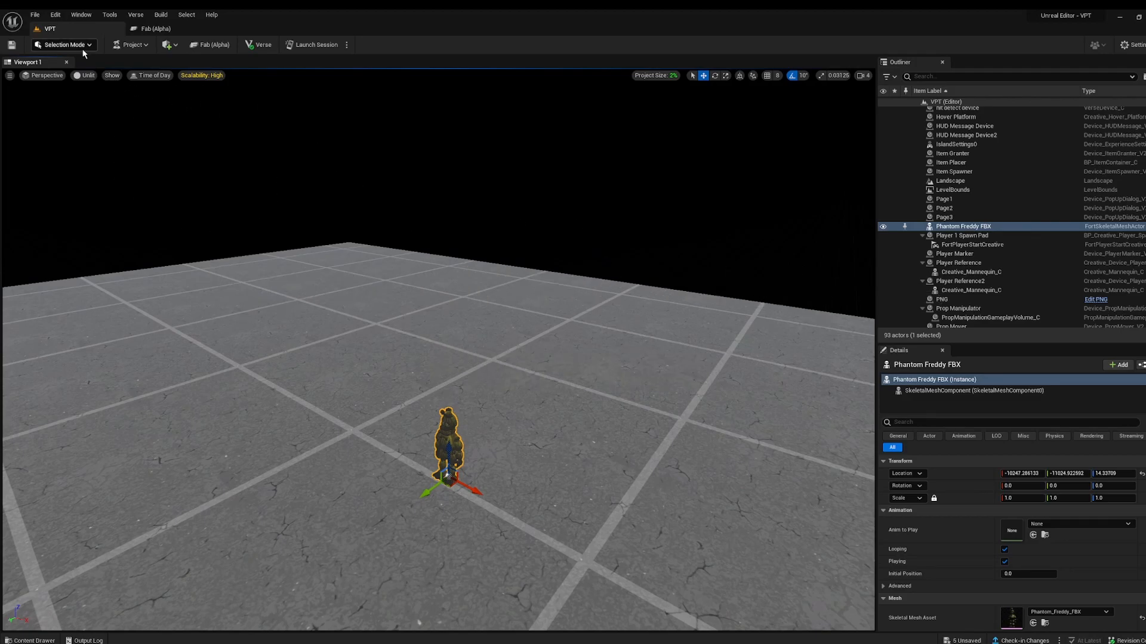
- In Modeling Mode, extrude a face of the new box and accept the edit
click(64, 45)
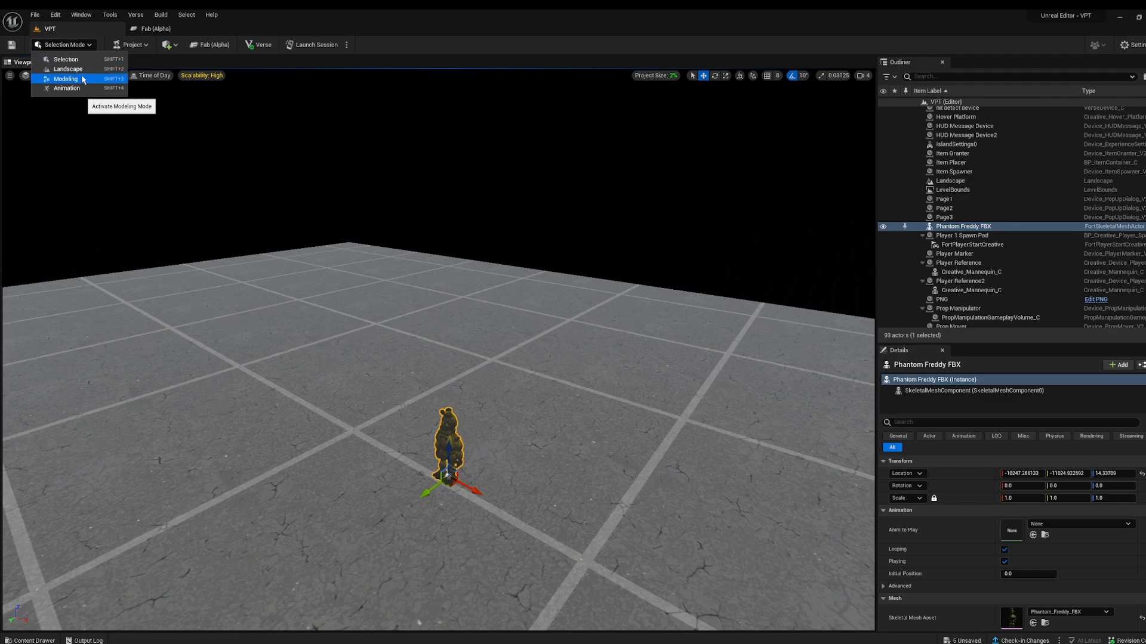
click(65, 79)
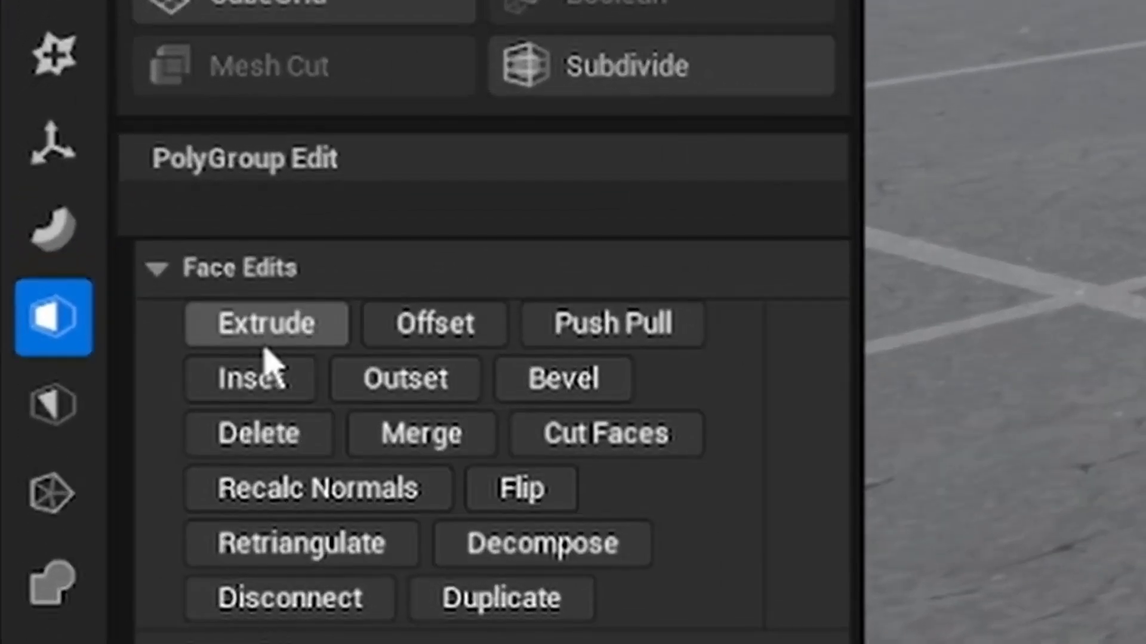
click(266, 324)
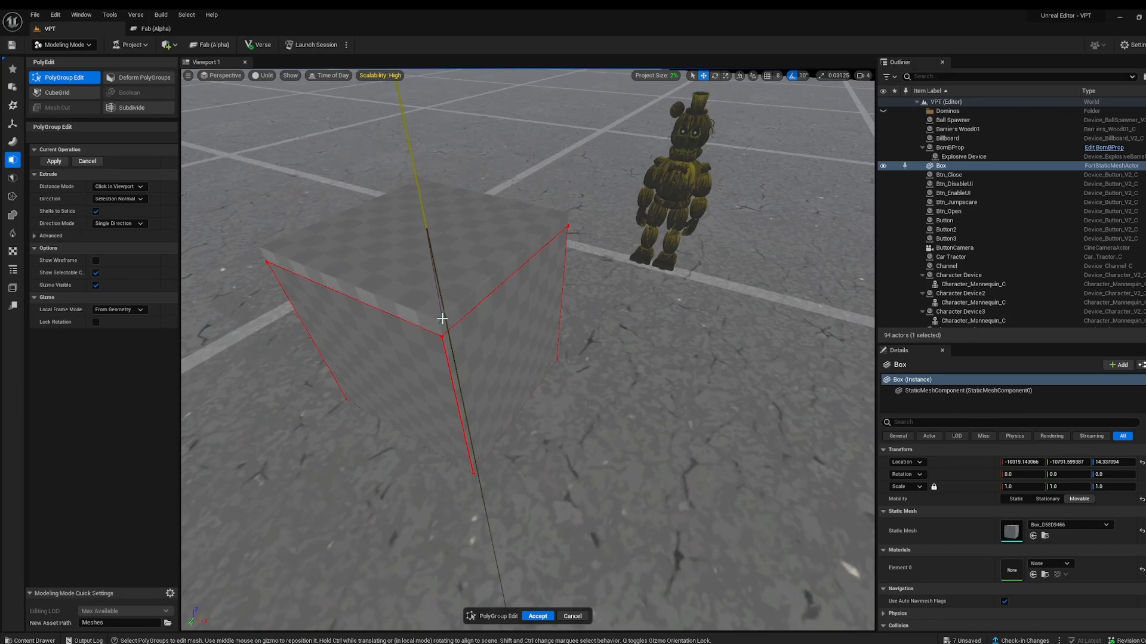
drag(441, 318, 465, 437)
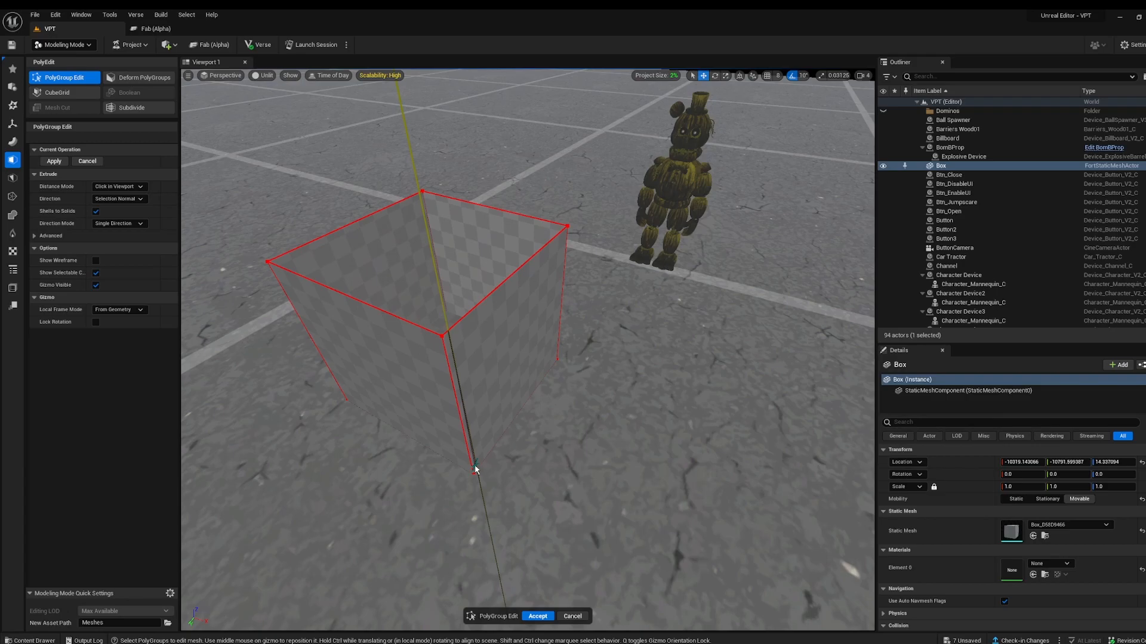
click(537, 616)
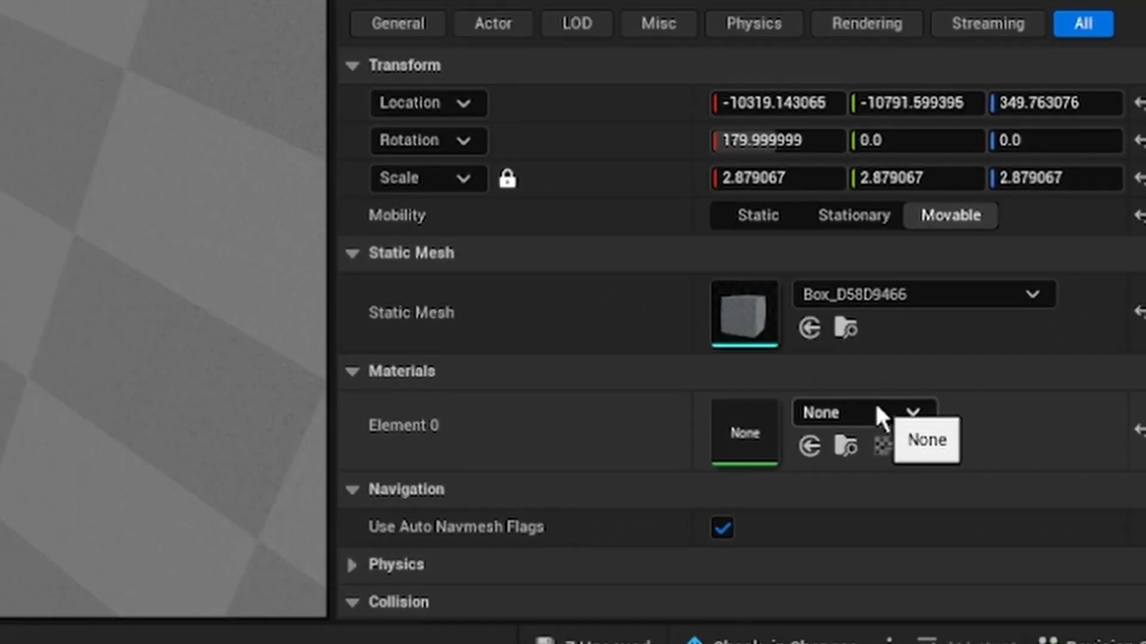
- Raise Phantom Freddy FBX's Z location from about 14 to about 82
click(920, 413)
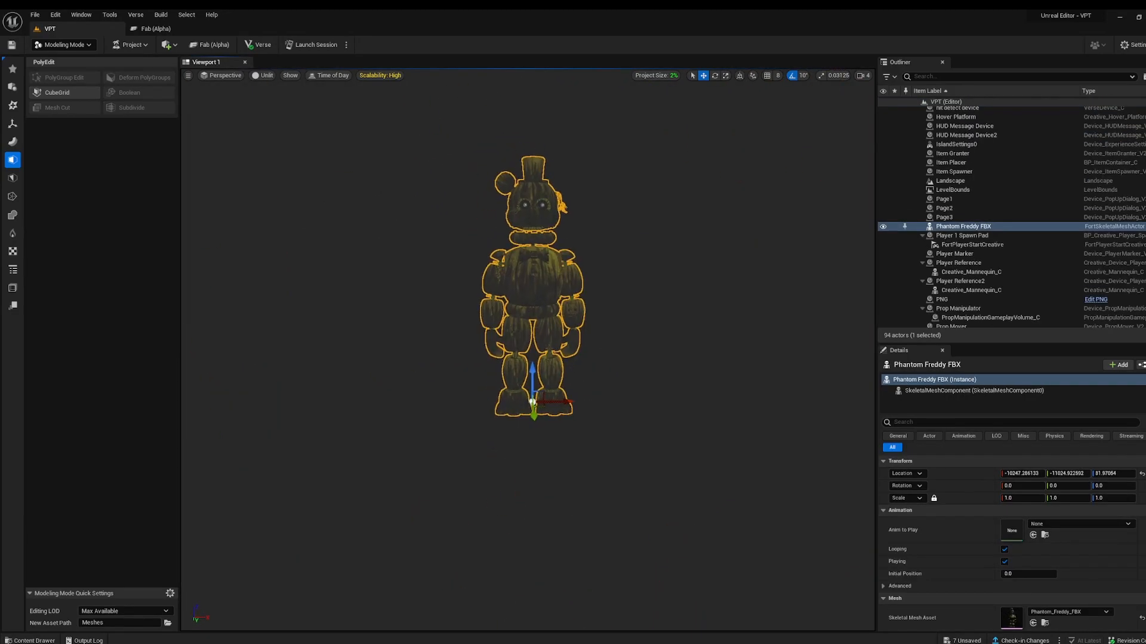
- Create a level sequence named Jumpscare in VPT Content > Sequences and open it
click(32, 641)
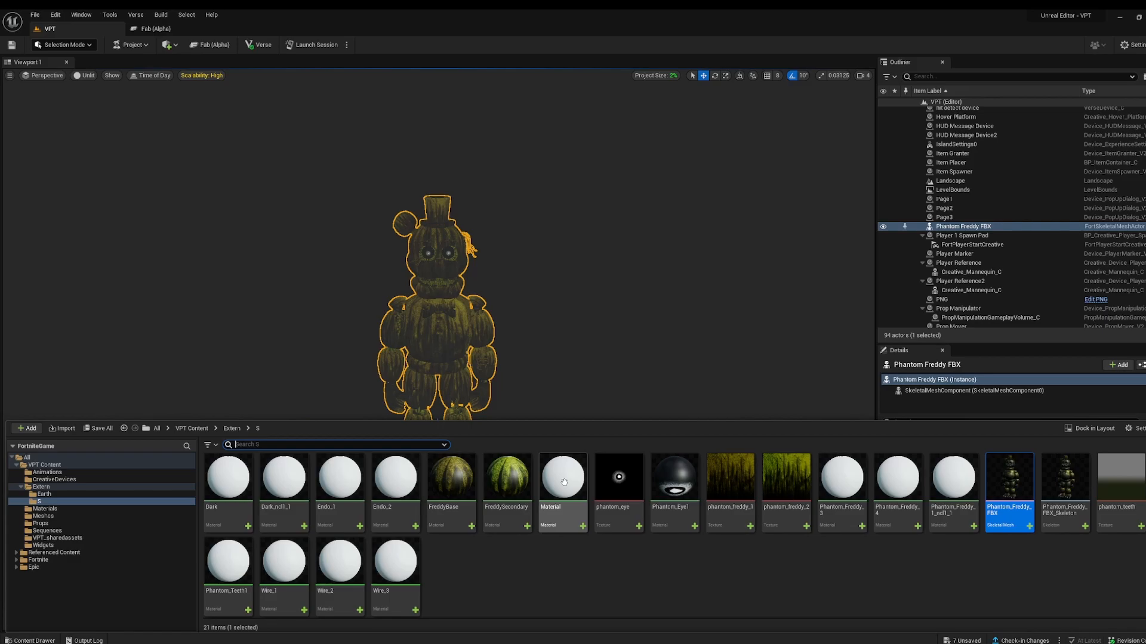
click(191, 429)
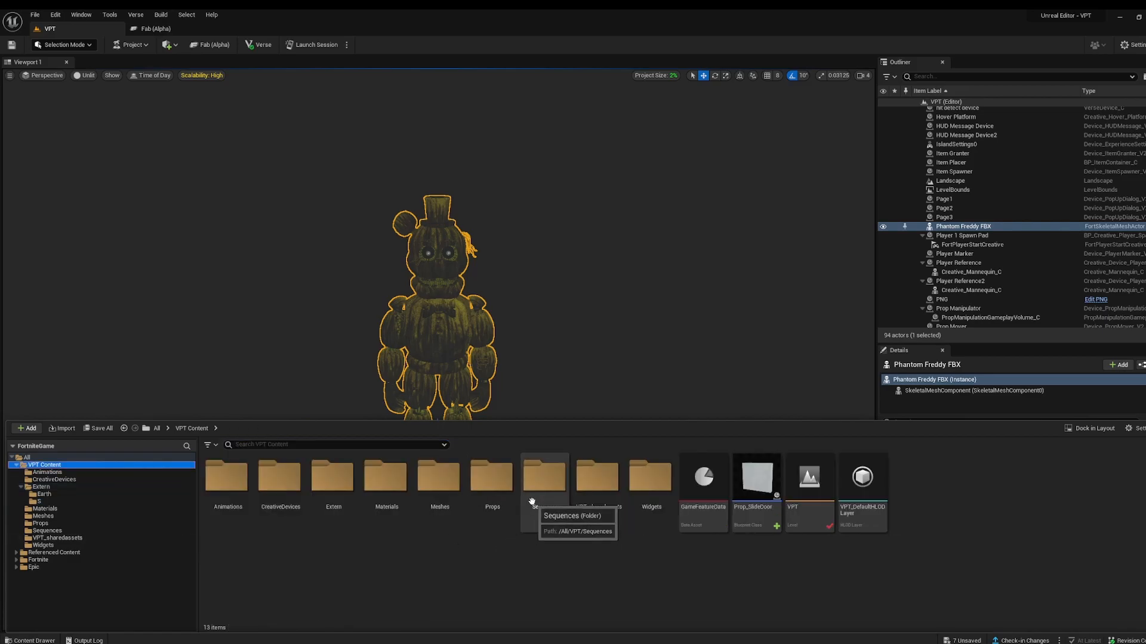
double_click(544, 478)
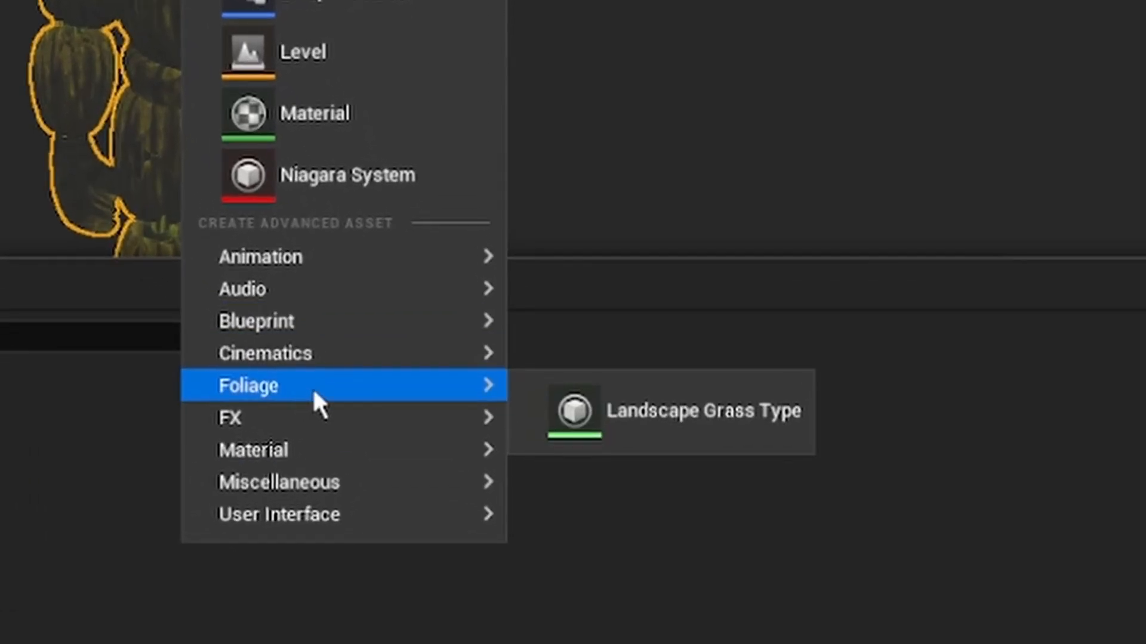
click(599, 381)
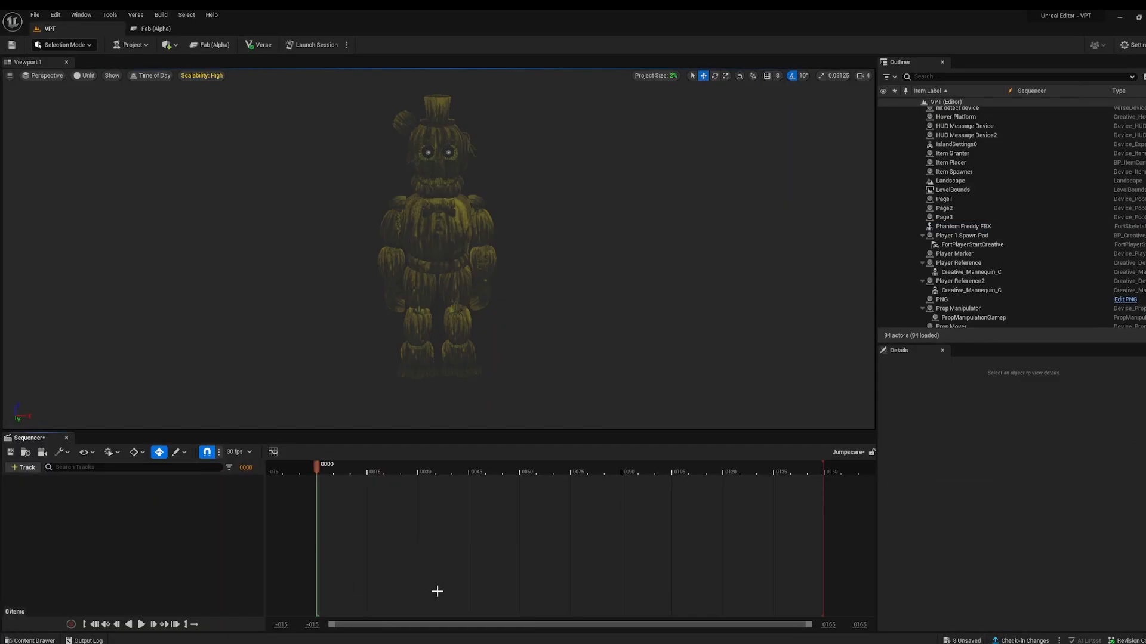
mouse_move(37, 488)
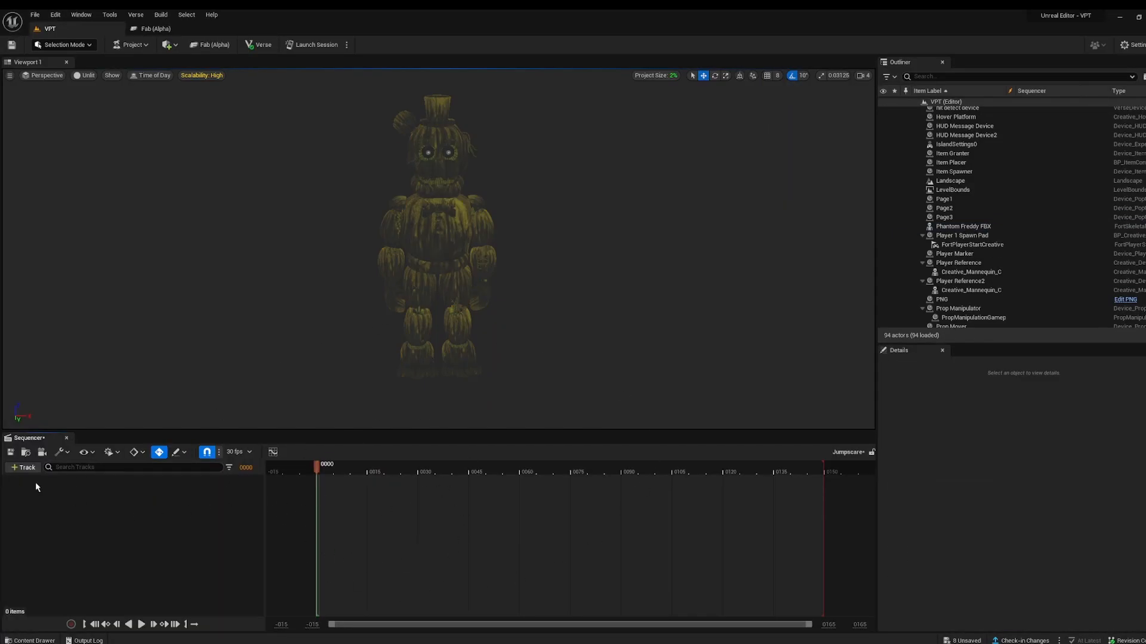
- Return to the sequence start and add Phantom Freddy FBX via a 'fre' track search
drag(316, 471, 787, 472)
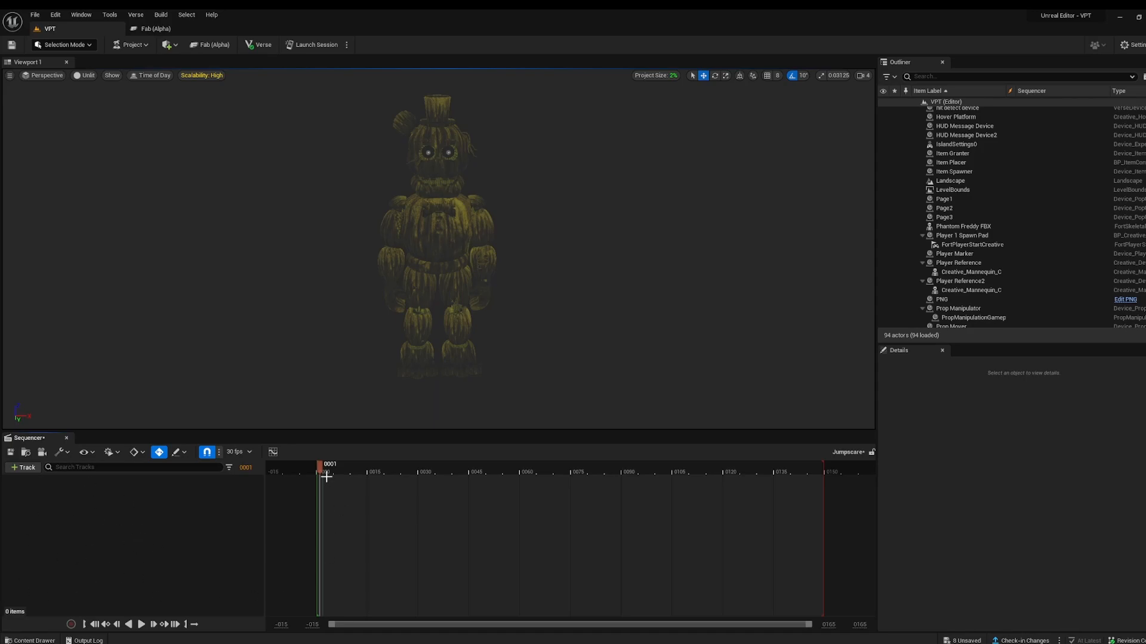
click(317, 475)
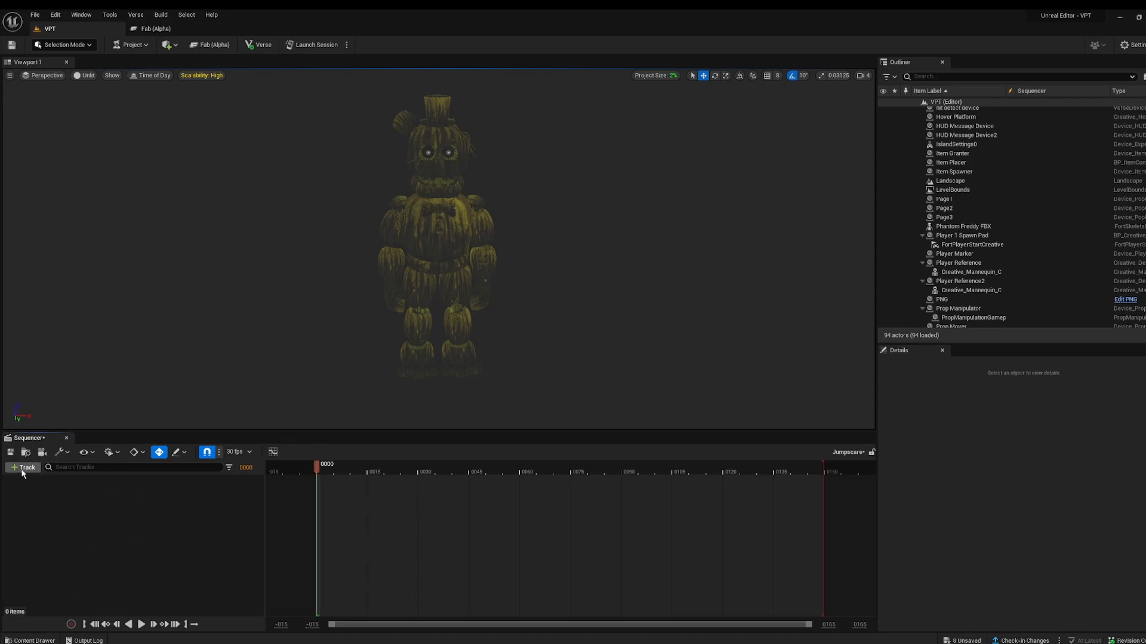
click(22, 467)
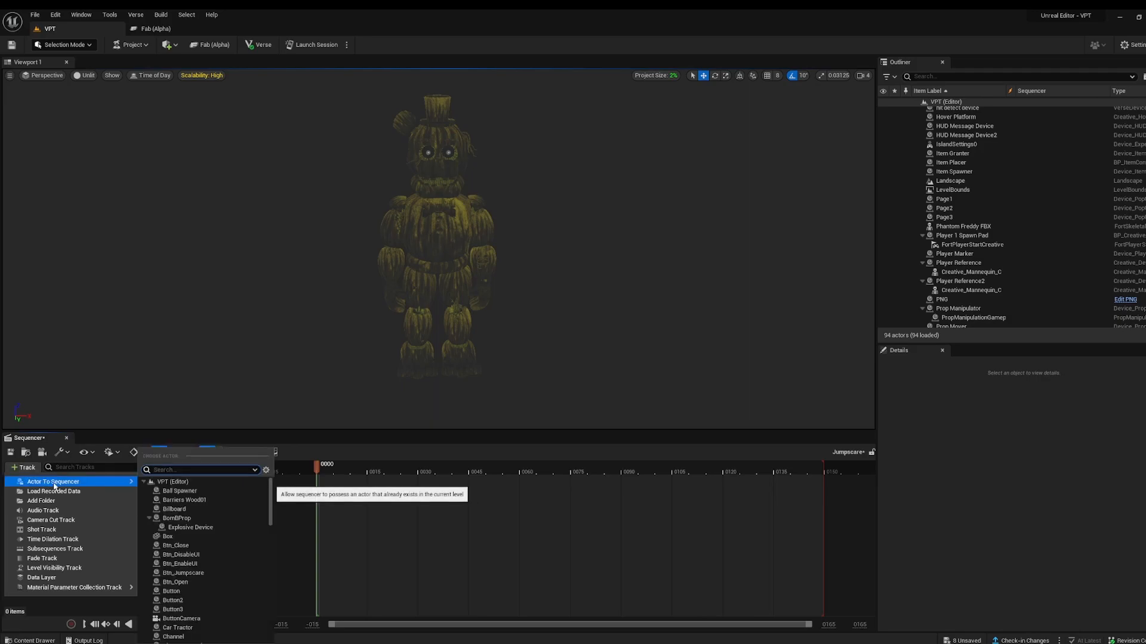
text(fre)
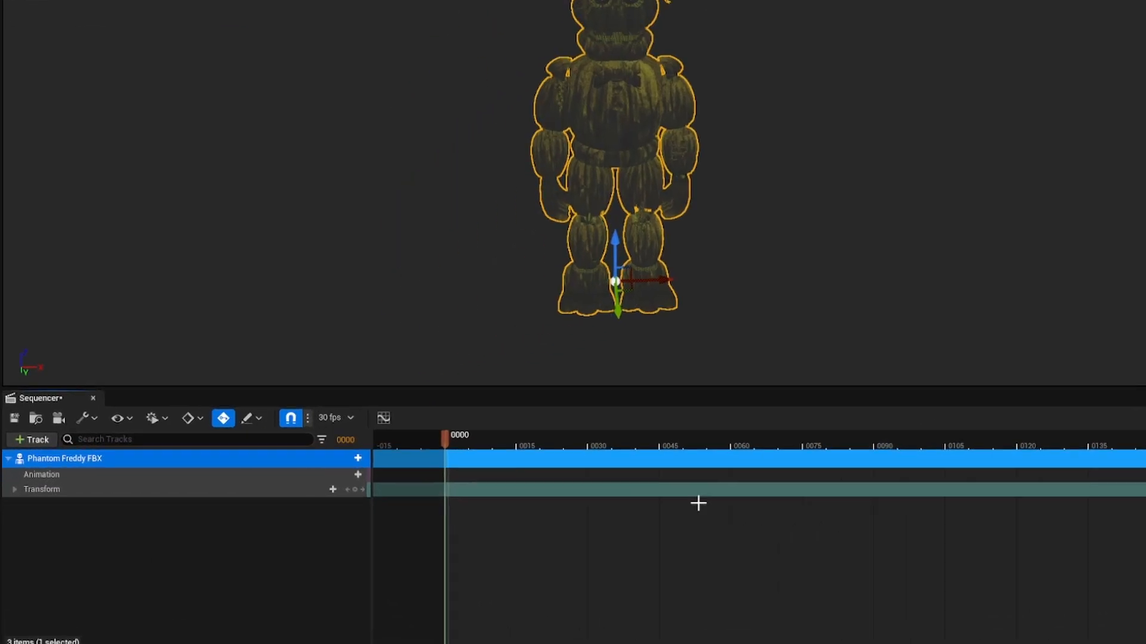
- Bake the Phantom Freddy FBX track to FKControlRig with Reduce Keys enabled
right_click(64, 458)
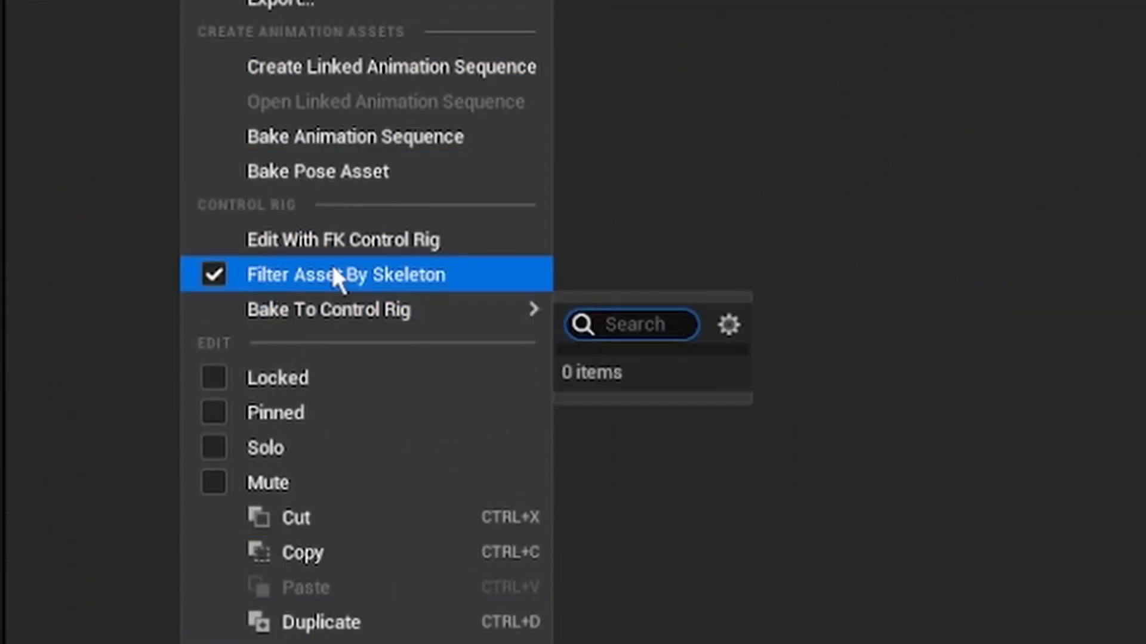
click(354, 137)
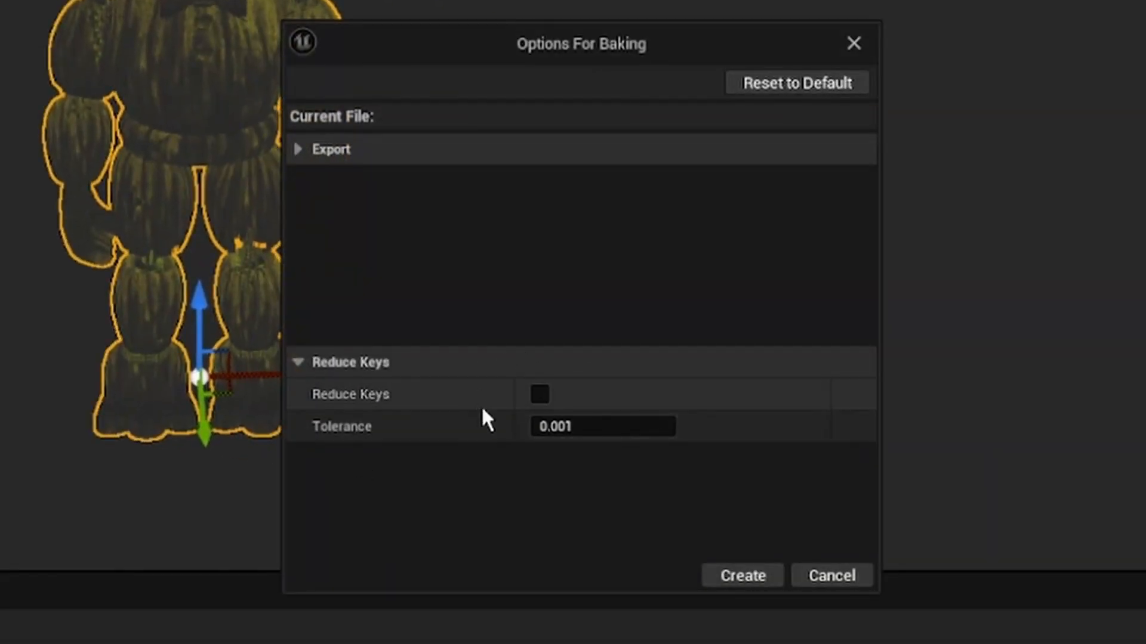
click(540, 394)
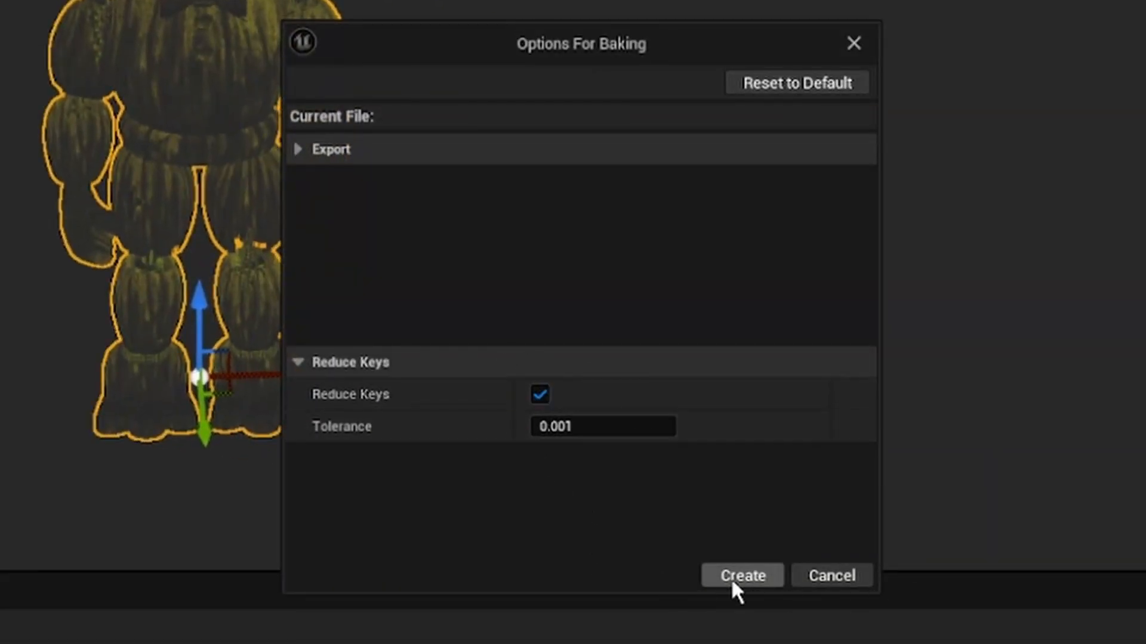
click(740, 576)
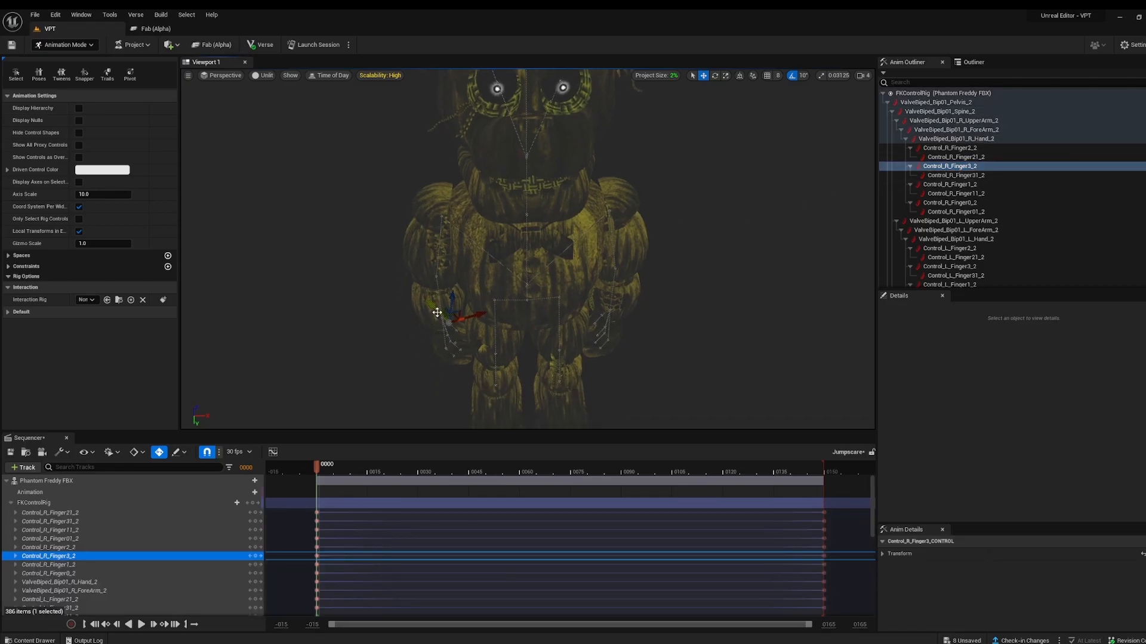
drag(450, 310, 377, 248)
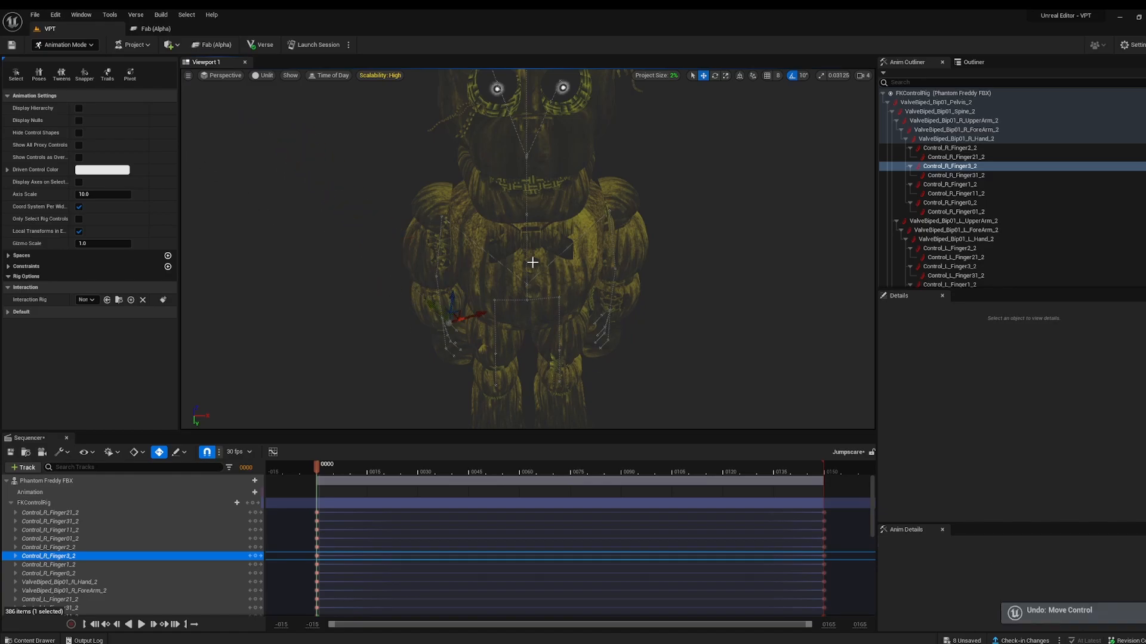
click(715, 76)
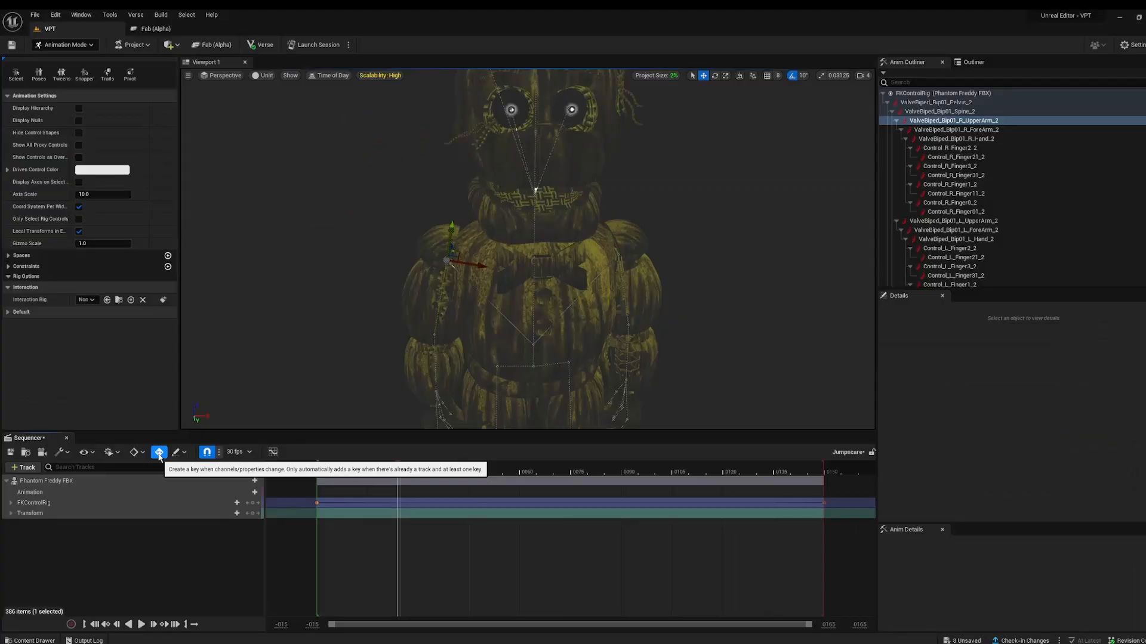
- Rotate the R_UpperArm control into a new pose around frames 24 and 89
click(159, 451)
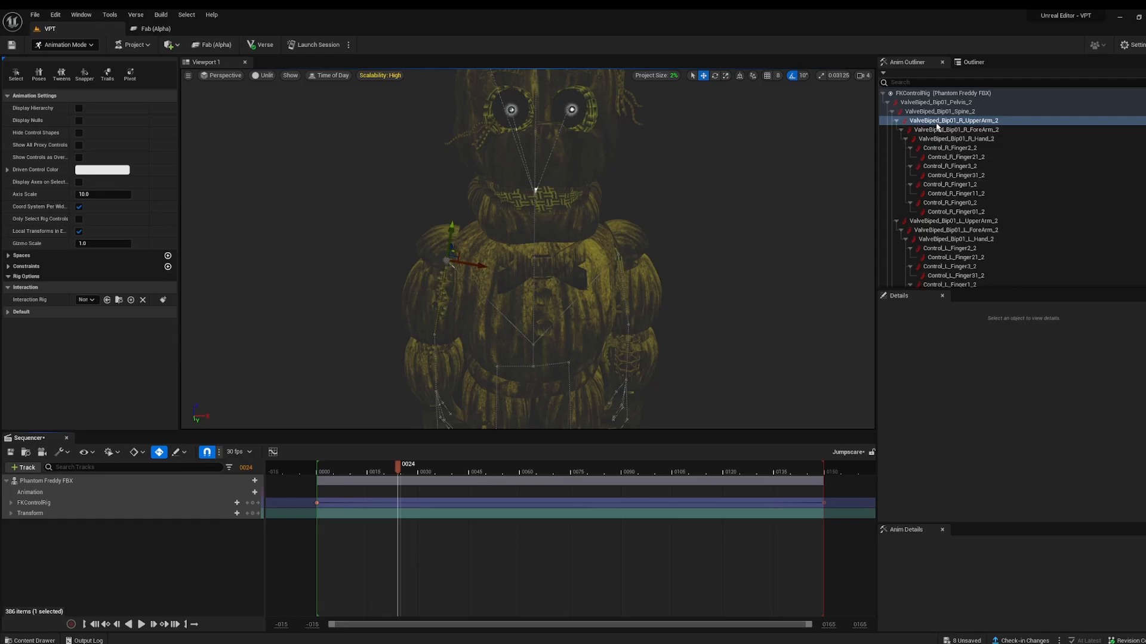
click(952, 120)
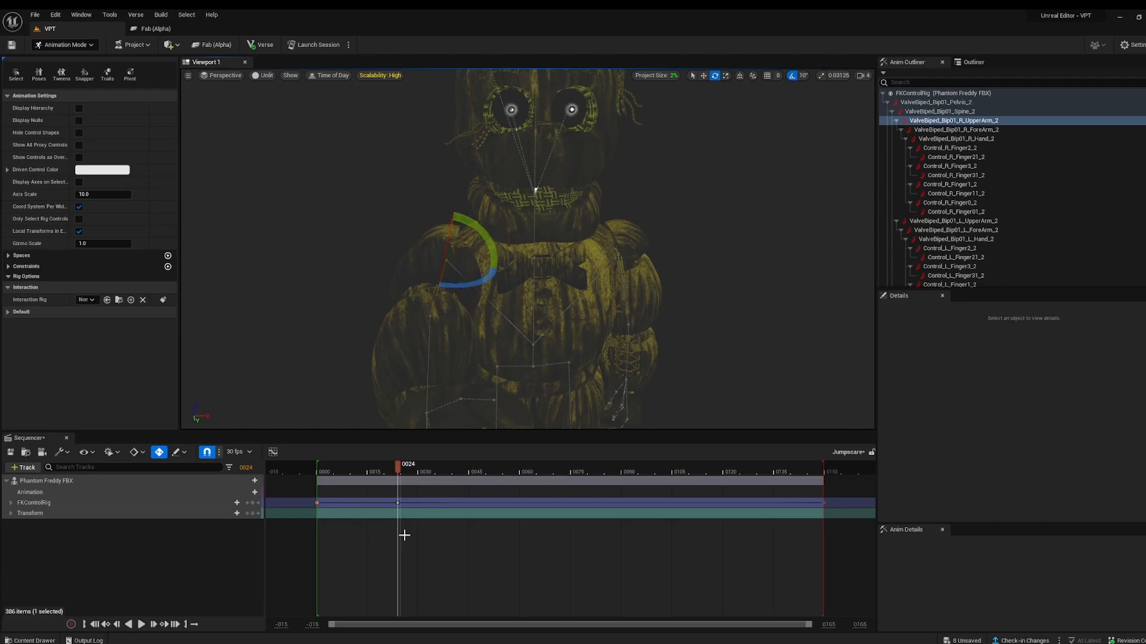
mouse_move(415, 484)
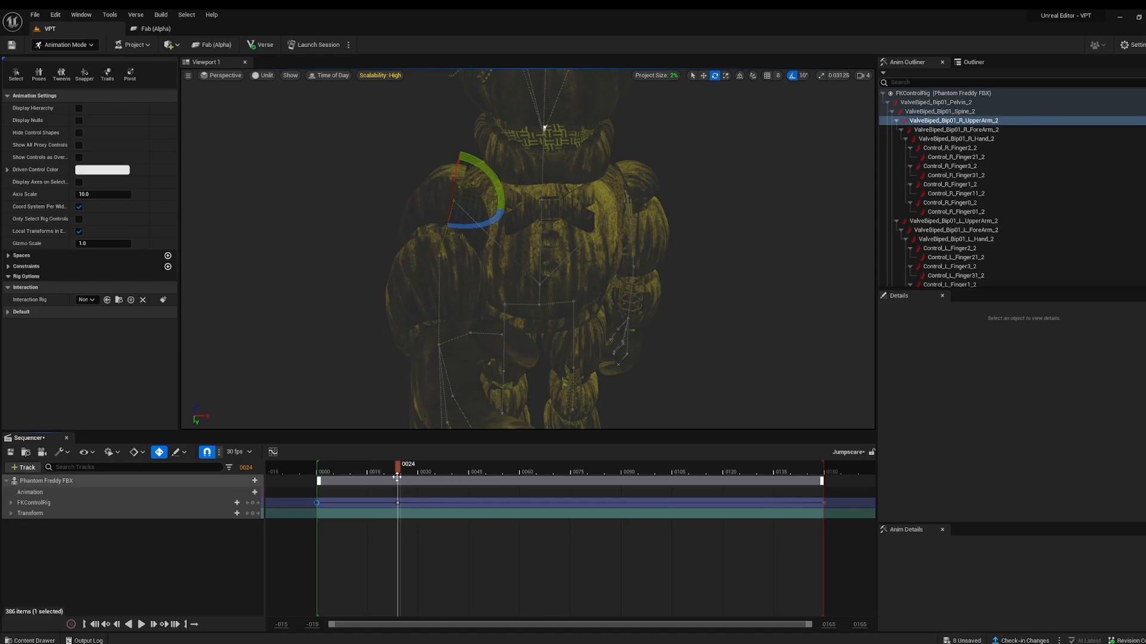
click(762, 472)
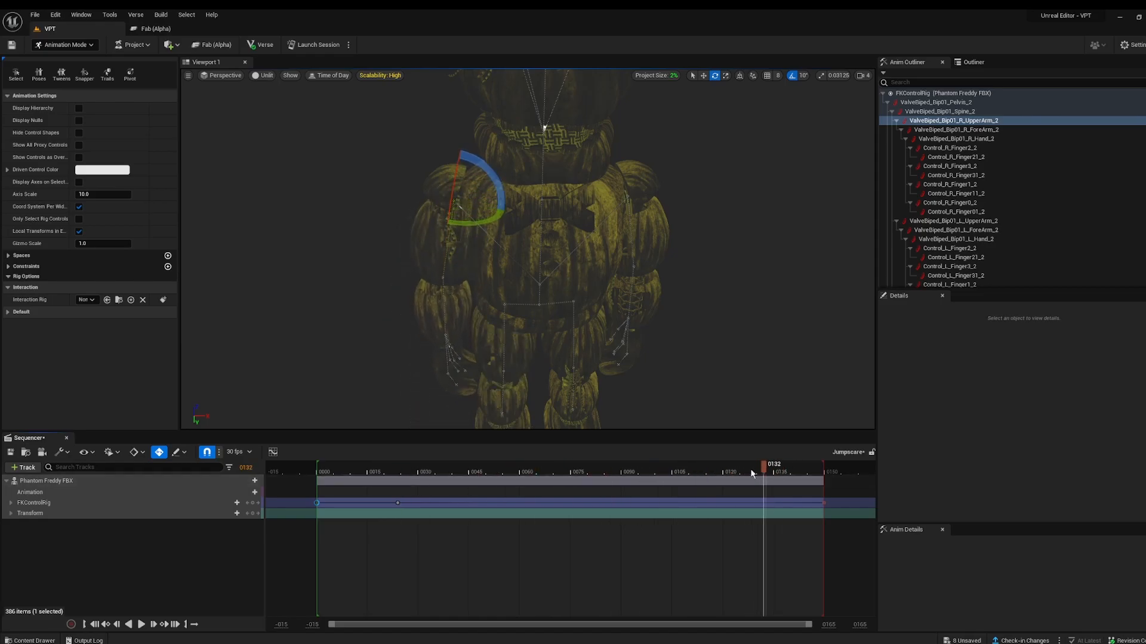
click(140, 624)
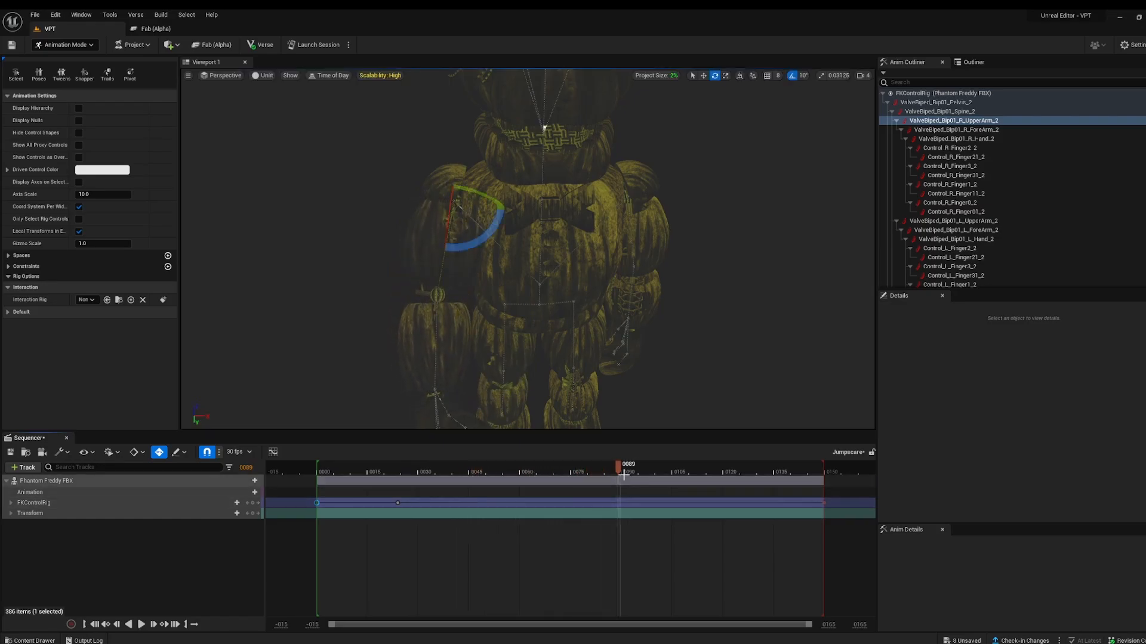
drag(625, 472, 413, 471)
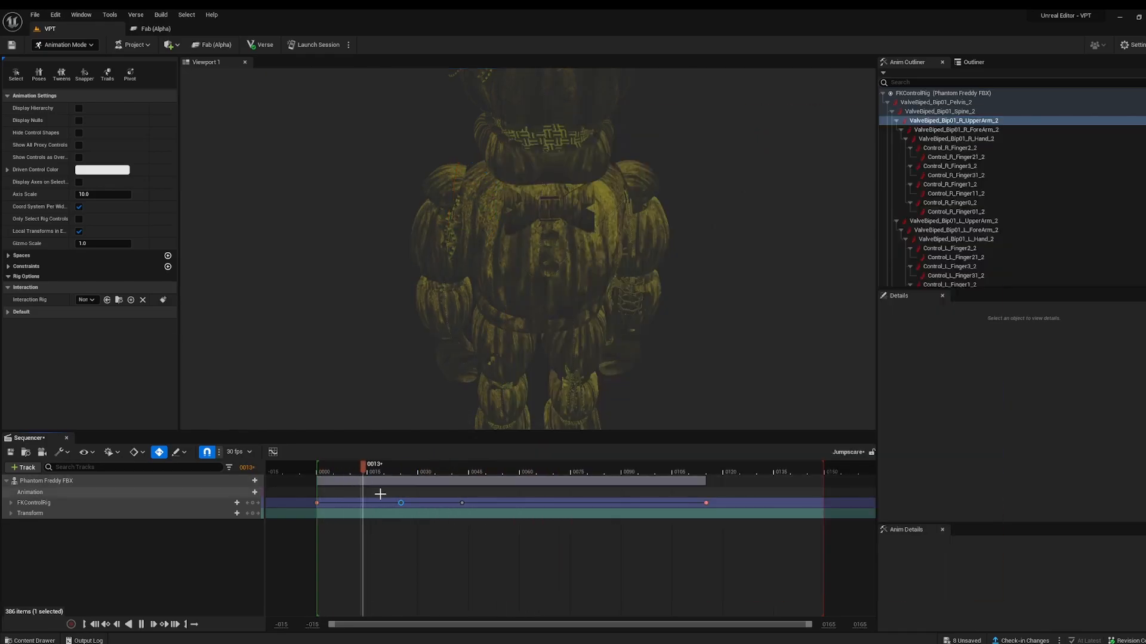
- Key another right upper arm rotation around frames 13 and 37
click(565, 472)
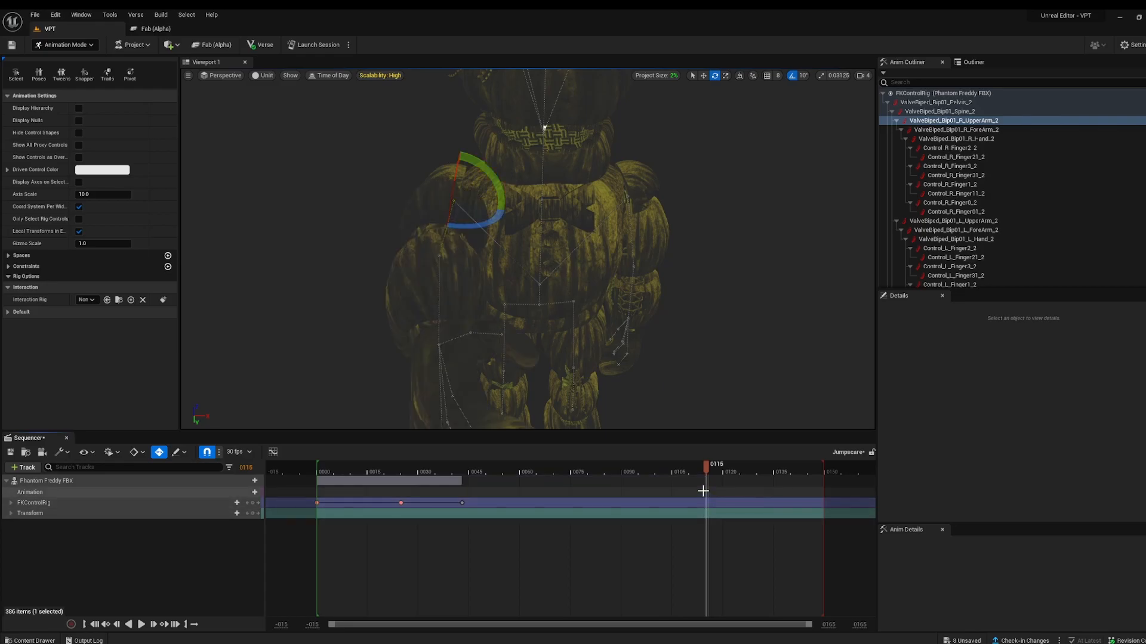
click(443, 465)
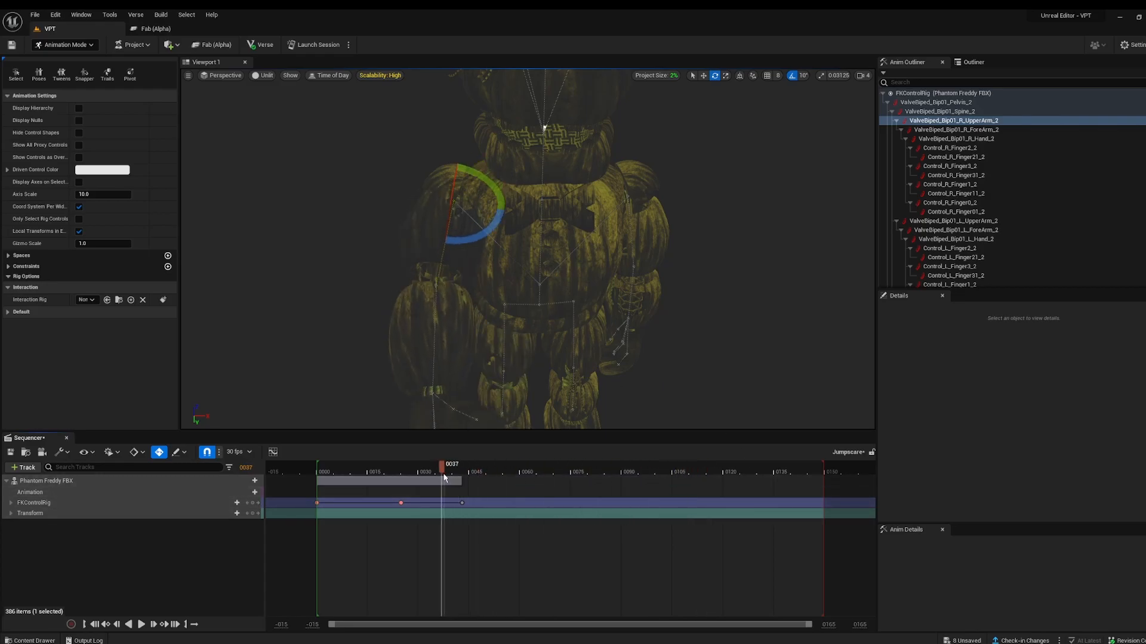
drag(443, 475, 400, 475)
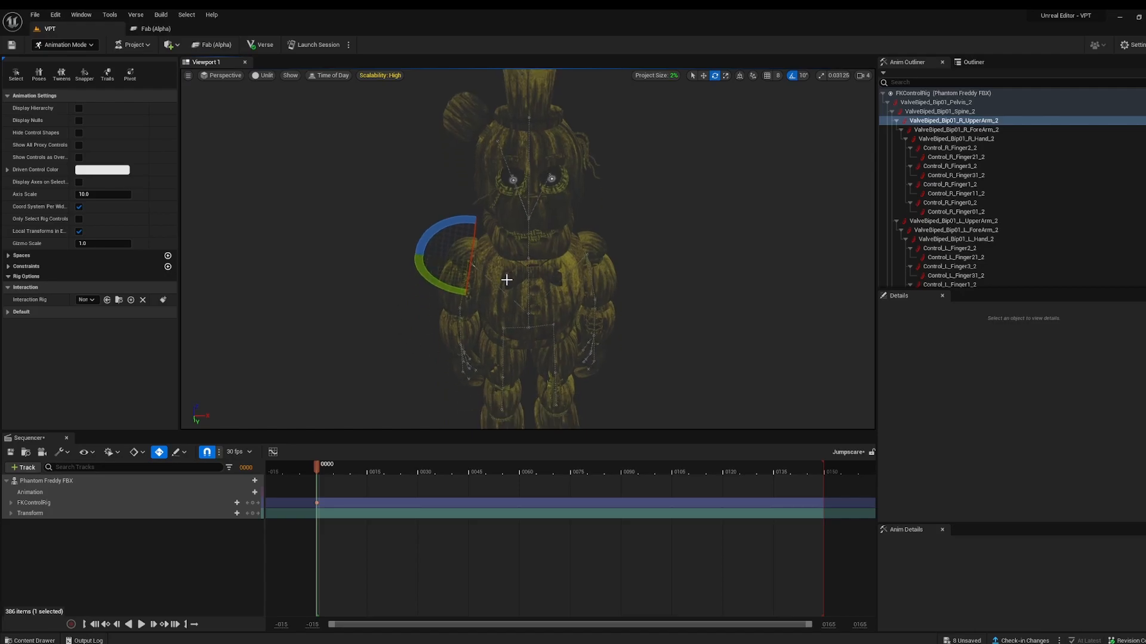
- Set keys on the R_Hand and finger control tracks at frames 0 and 6
click(326, 464)
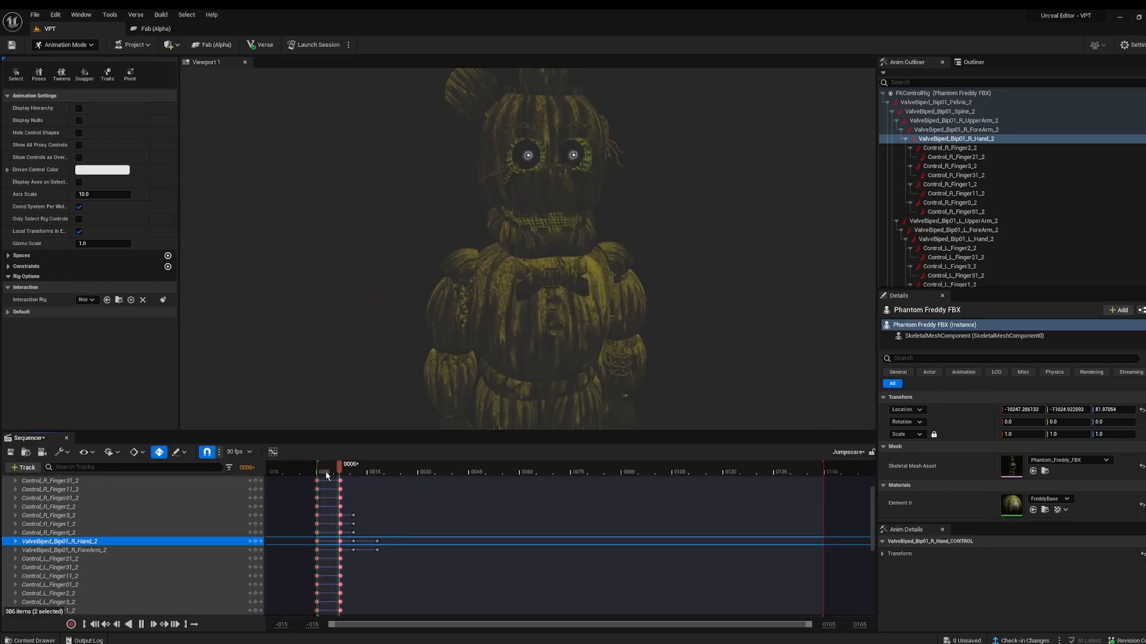
- Preview frame 66, move the playback end to frame 18, and collapse the tracks
click(542, 463)
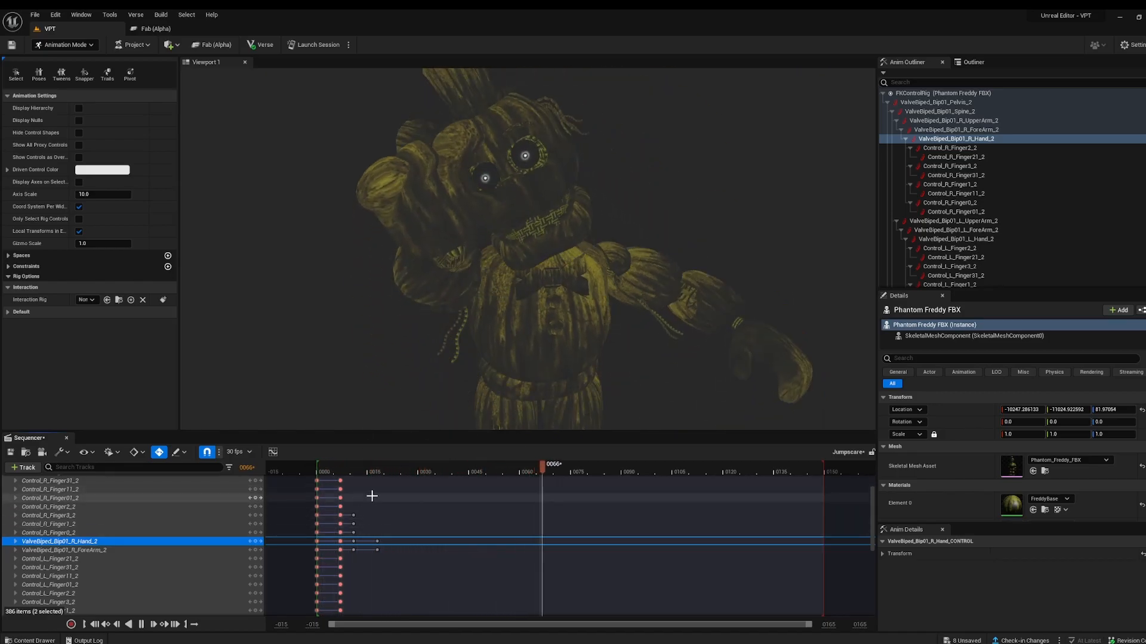
click(744, 465)
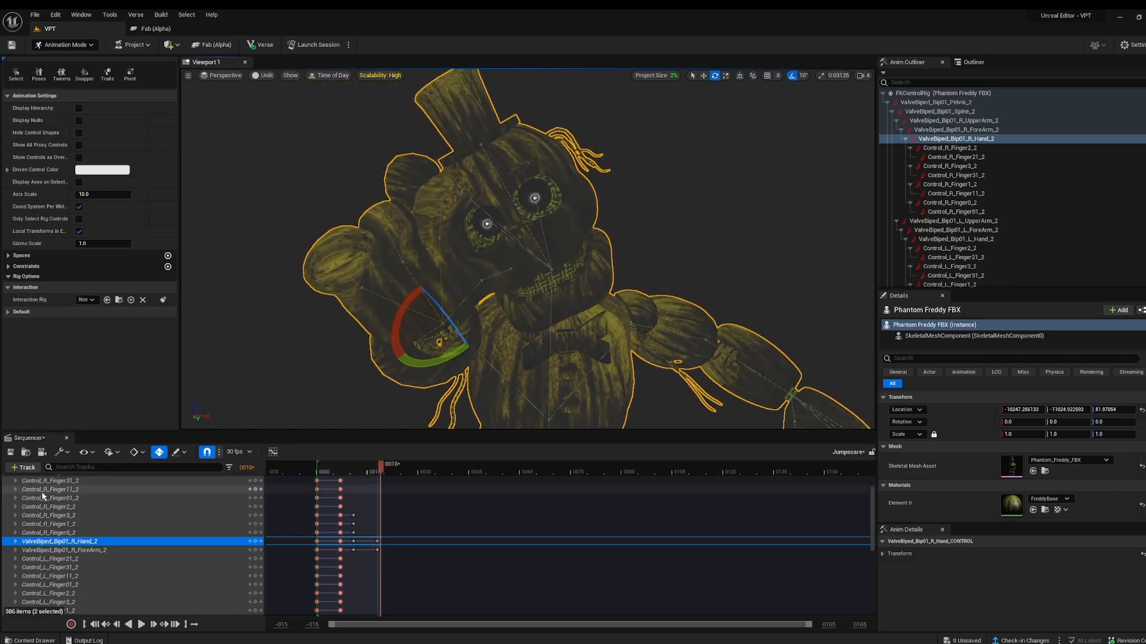
click(11, 453)
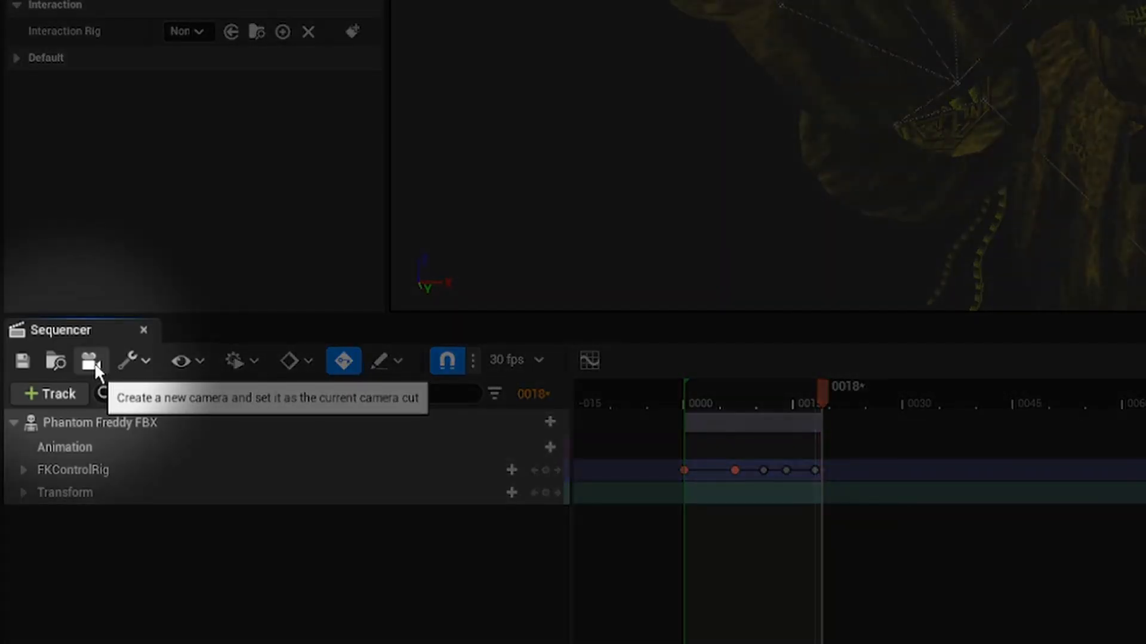
- Create CineCameraActor3 as the Jumpscare camera cut and pilot it
click(91, 360)
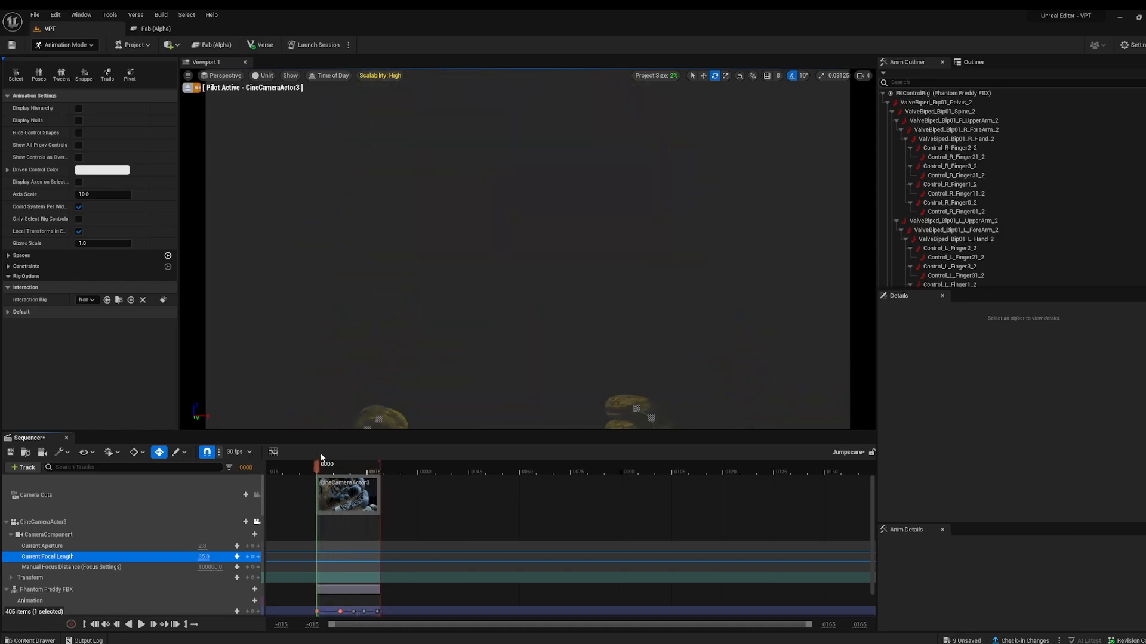
- Pilot CineCameraActor3 onto Freddy's face and key his transform at frames 0 and 13
drag(316, 464, 357, 464)
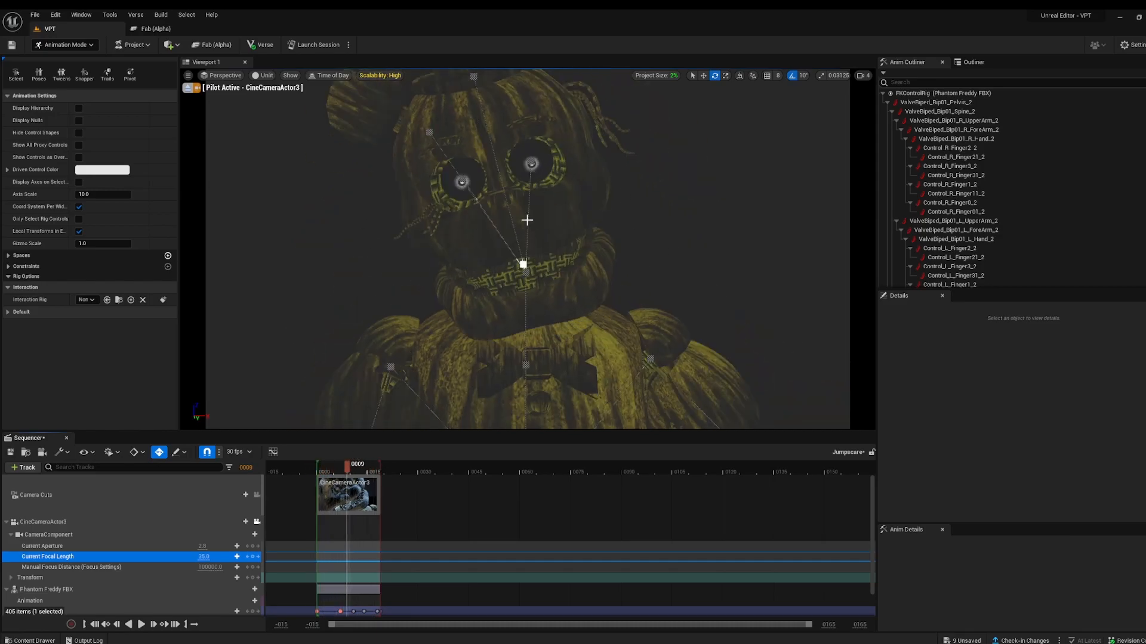
mouse_move(42, 546)
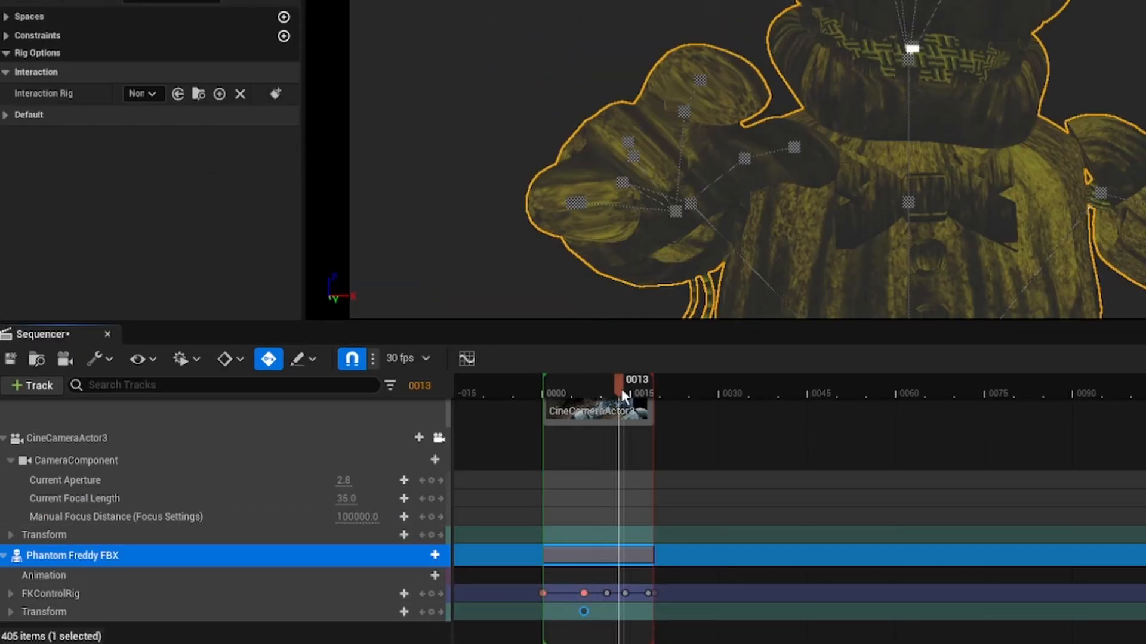
click(44, 611)
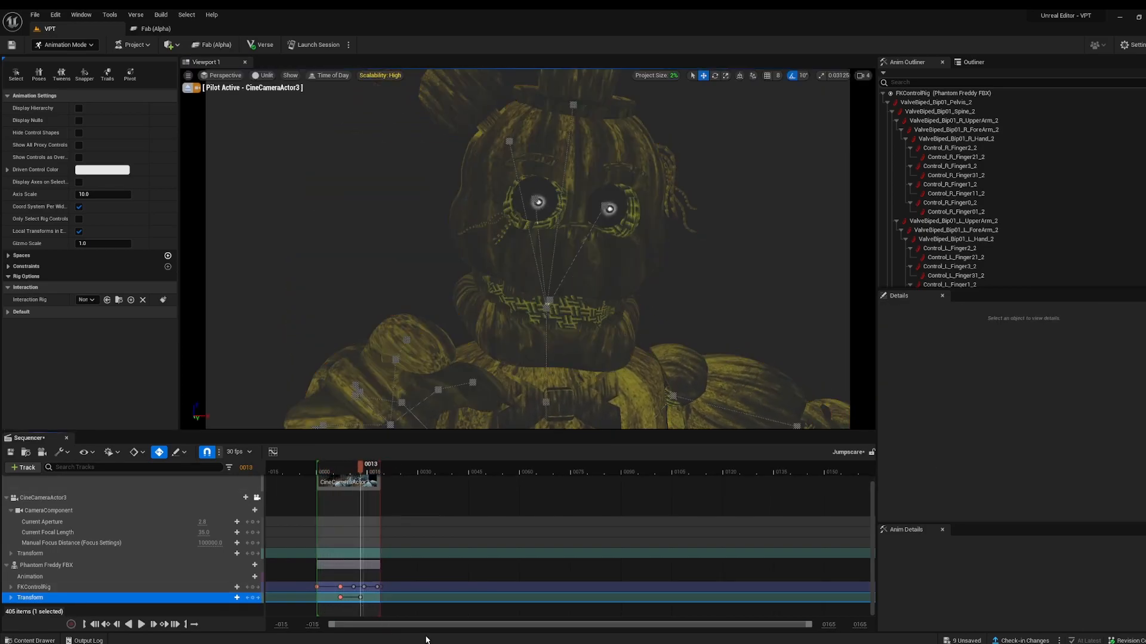
click(46, 565)
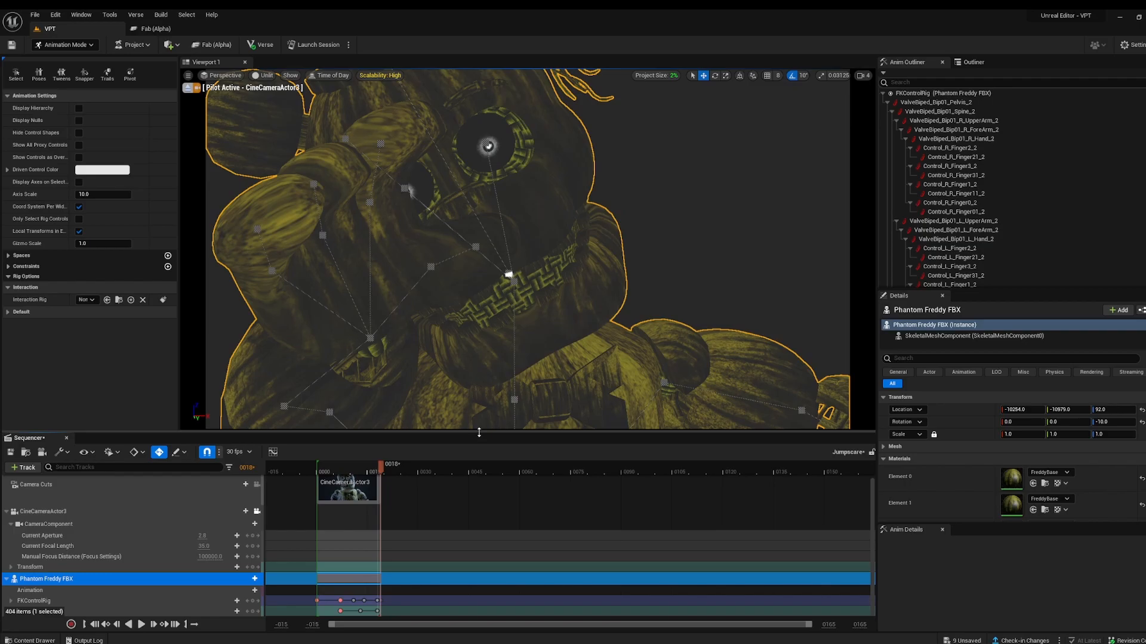
- Select Cinematic Sequence Device2 and assign the Jumpscare sequence from the VPT Content folder
click(11, 452)
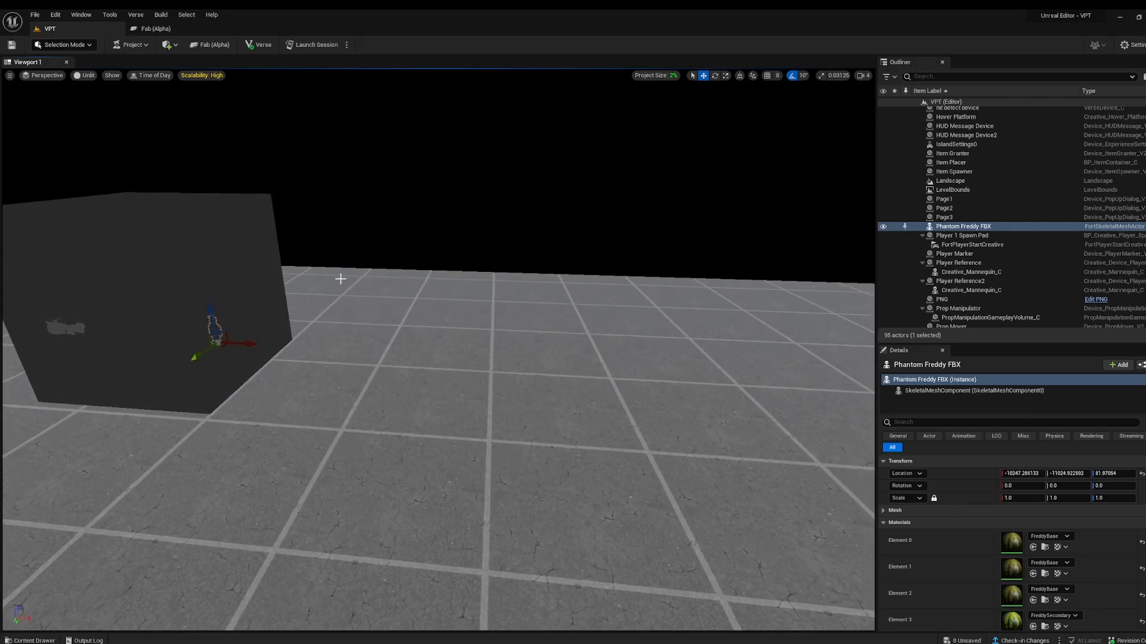
click(33, 640)
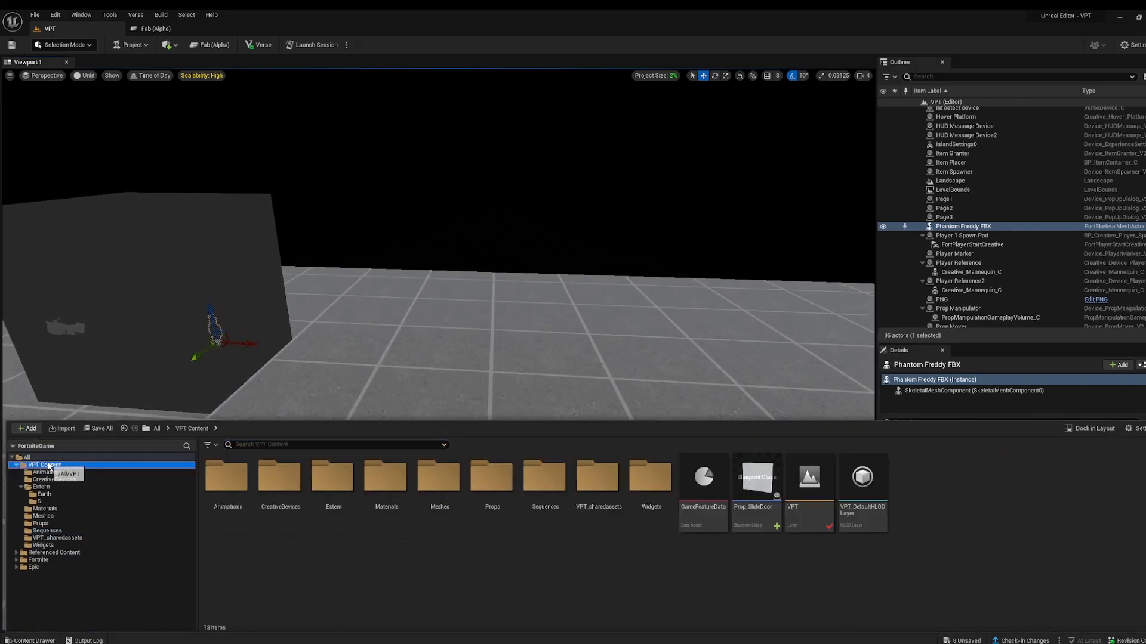
click(37, 560)
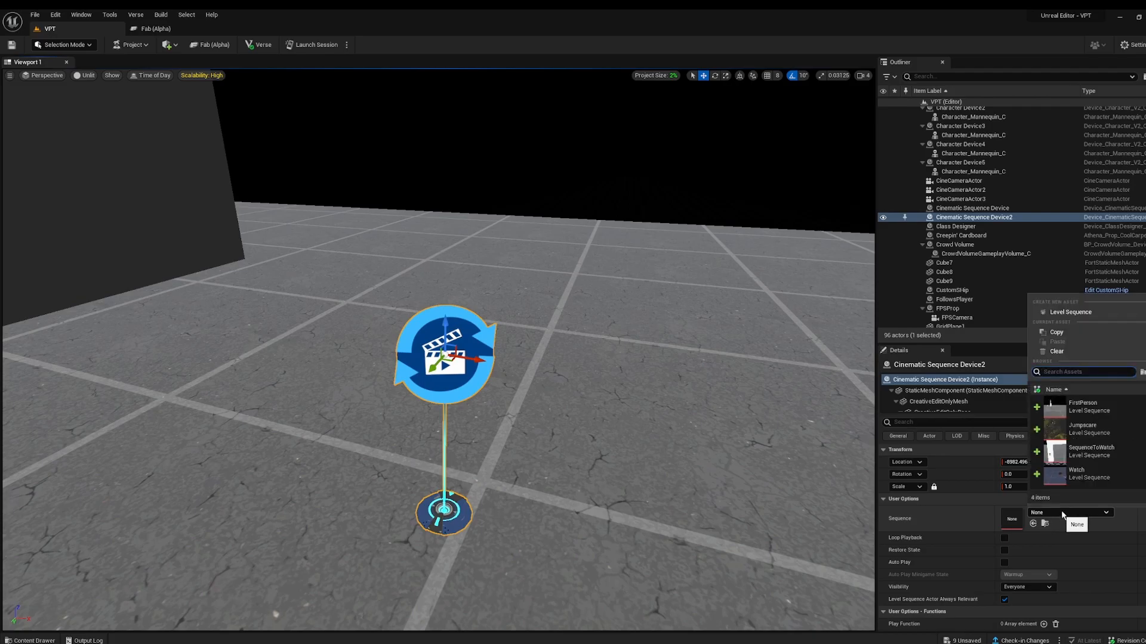
click(1082, 429)
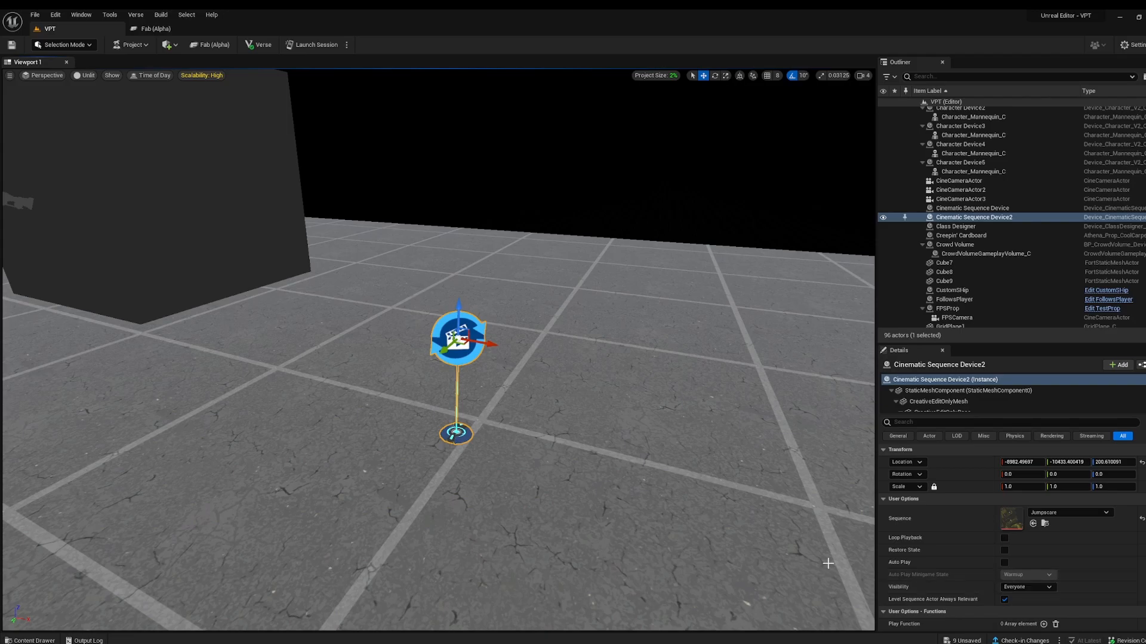
- Add one element to Cinematic Sequence Device2's Play Function array
scroll(down, 3)
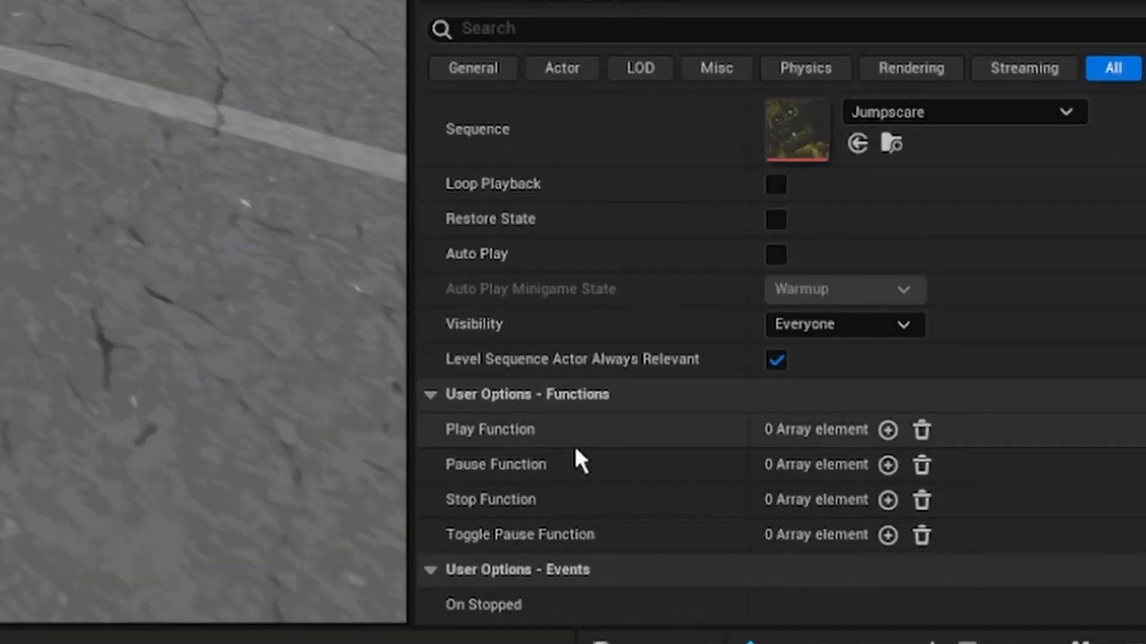
click(888, 429)
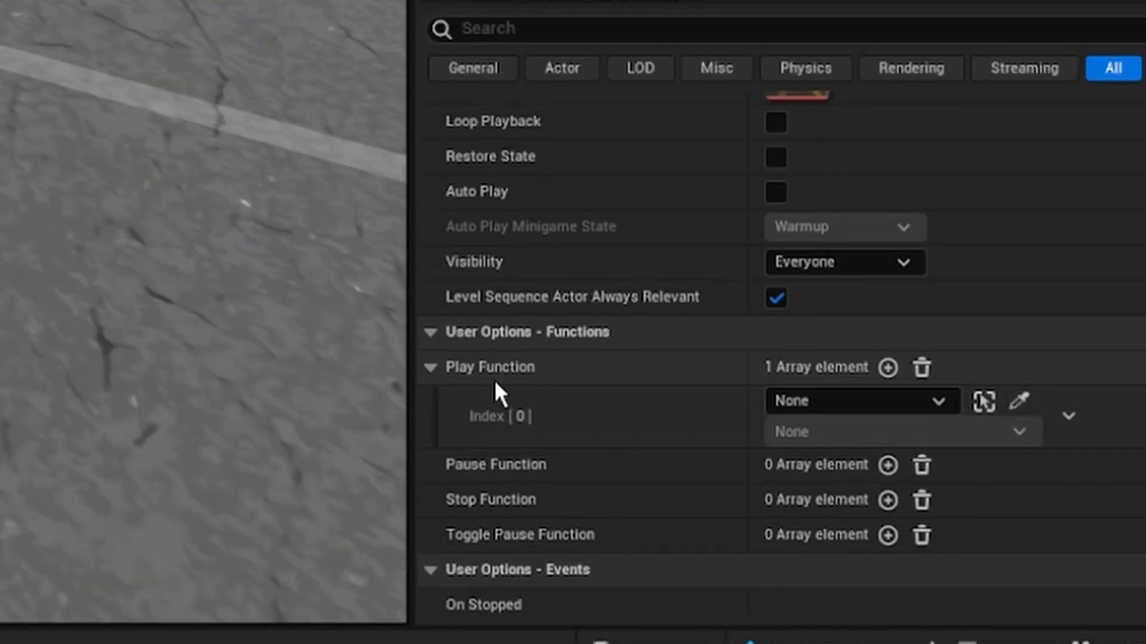
mouse_move(1018, 401)
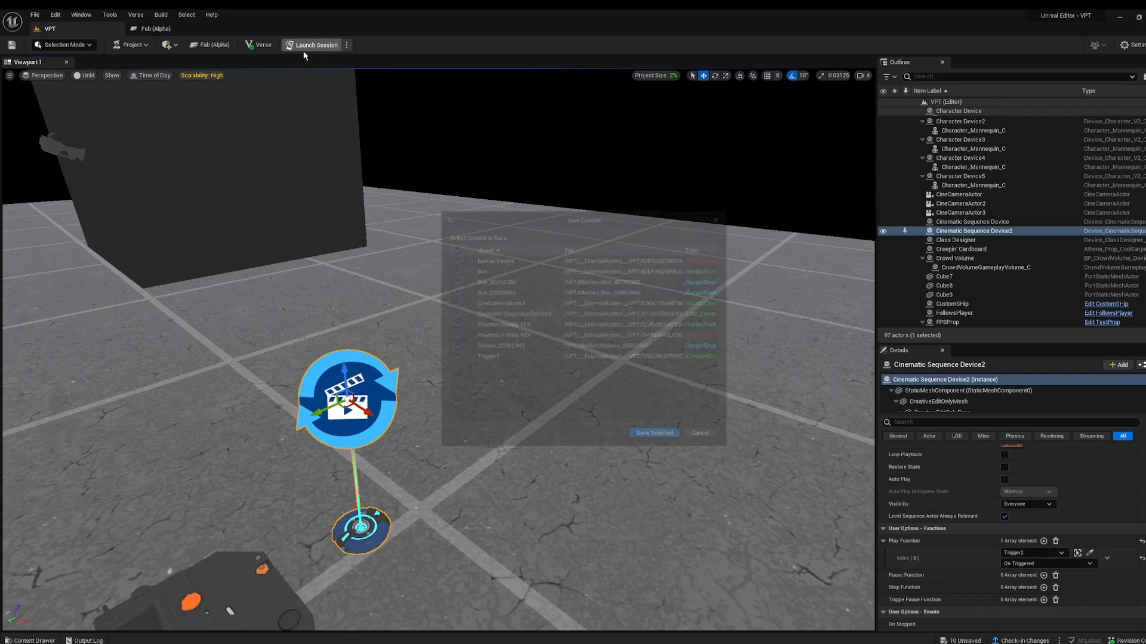
- Save the modified assets and reopen the Jumpscare level sequence
click(316, 45)
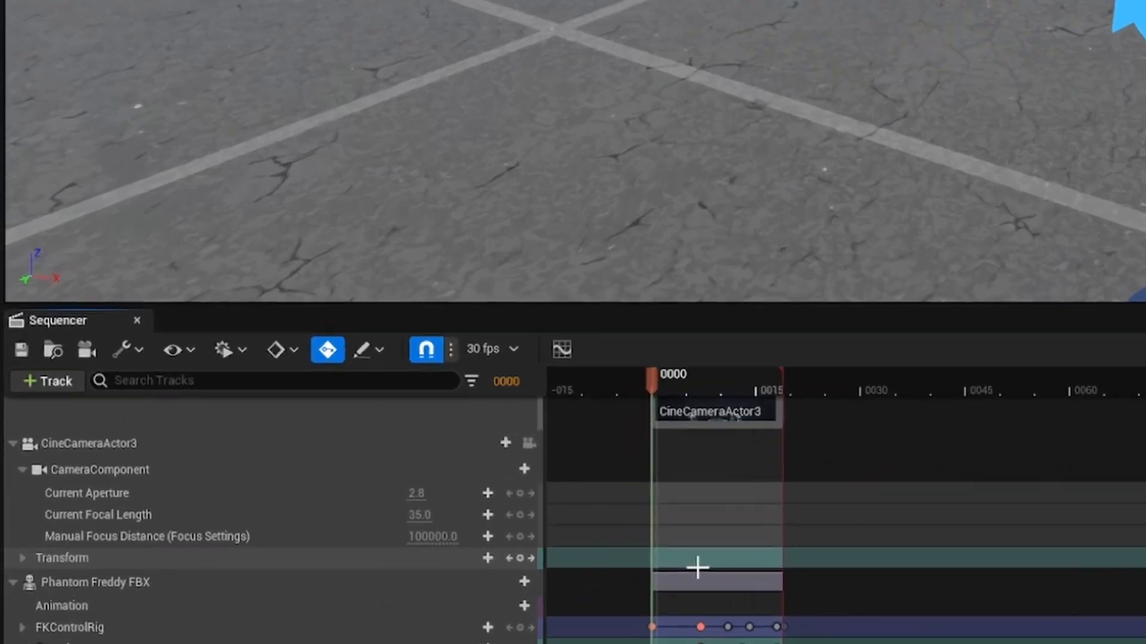
- Add an Audio Track to Jumpscare and open its sound cue picker
click(47, 381)
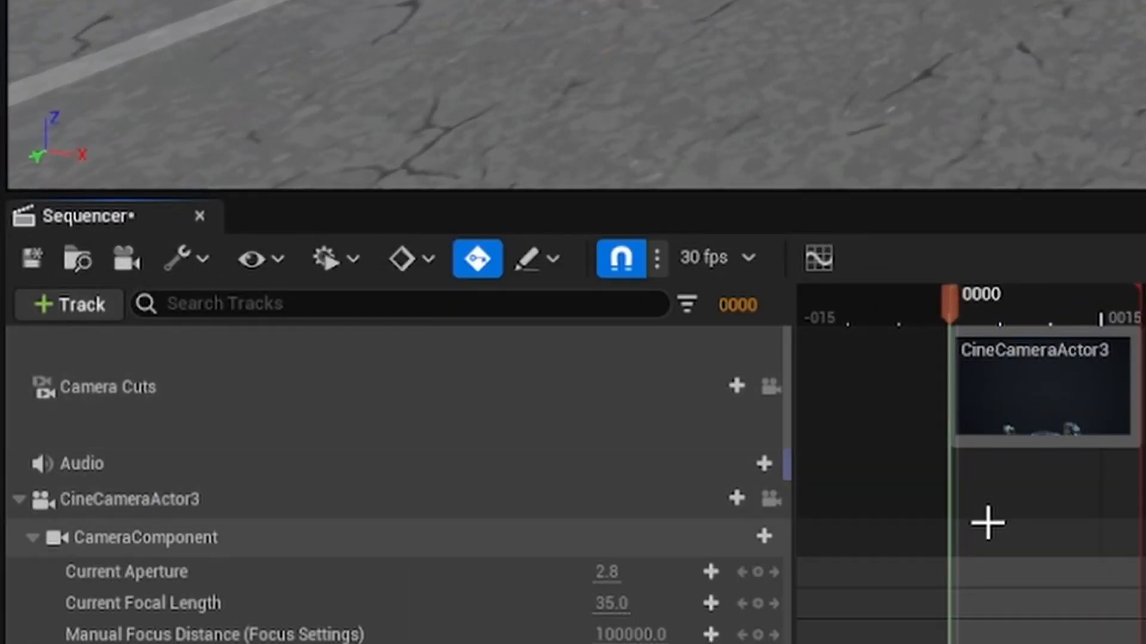
click(749, 463)
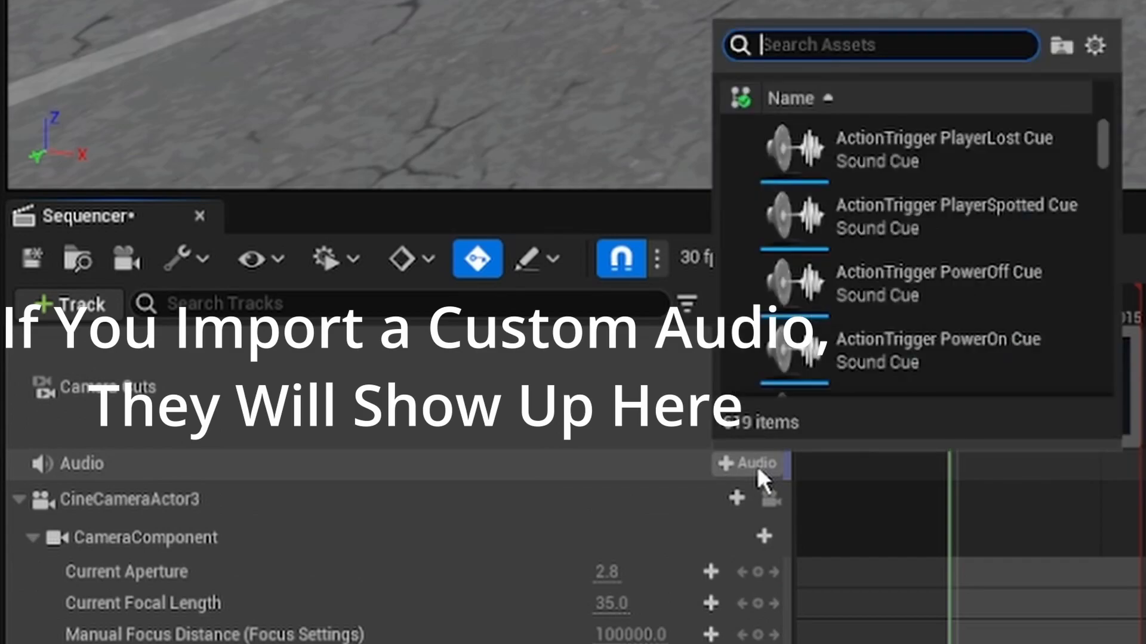
mouse_move(950, 290)
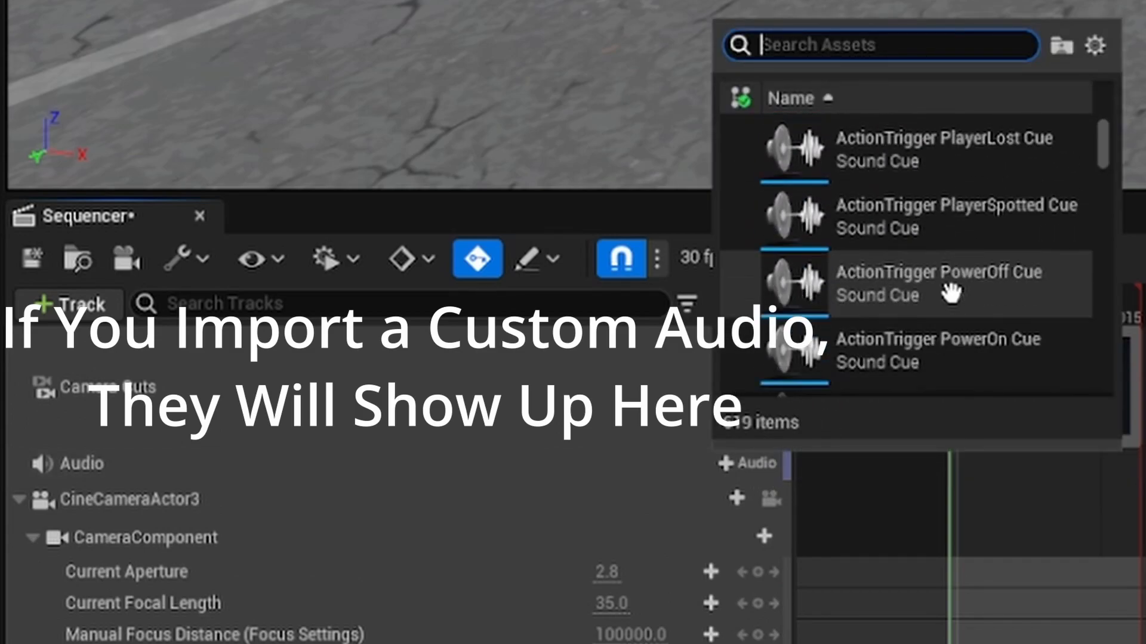